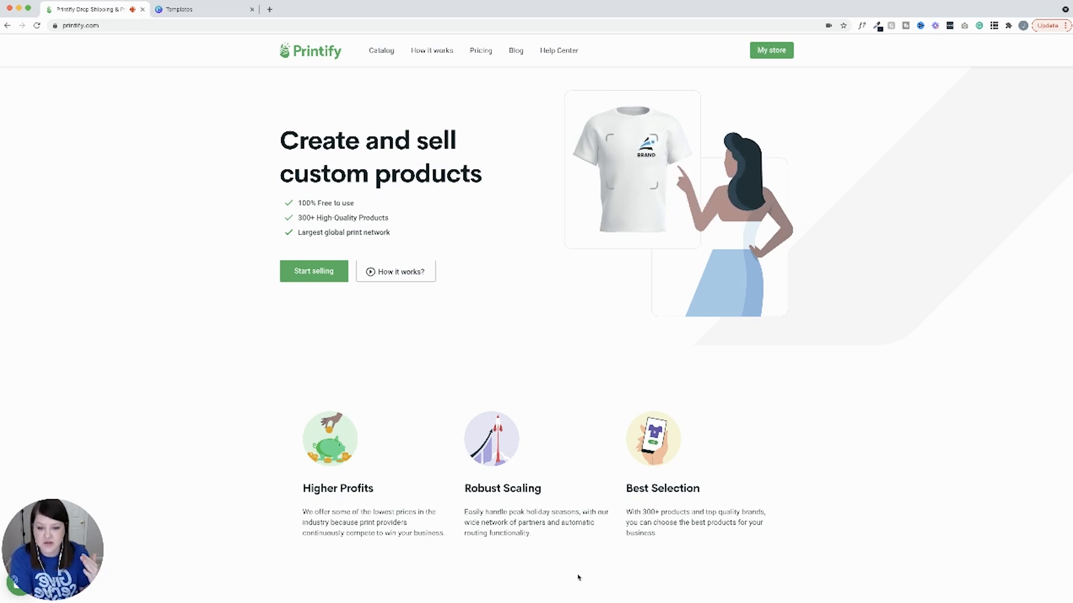
# Step: Open the SassyTeesStudio store's product list from the Printify header's My store link
pyautogui.click(771, 50)
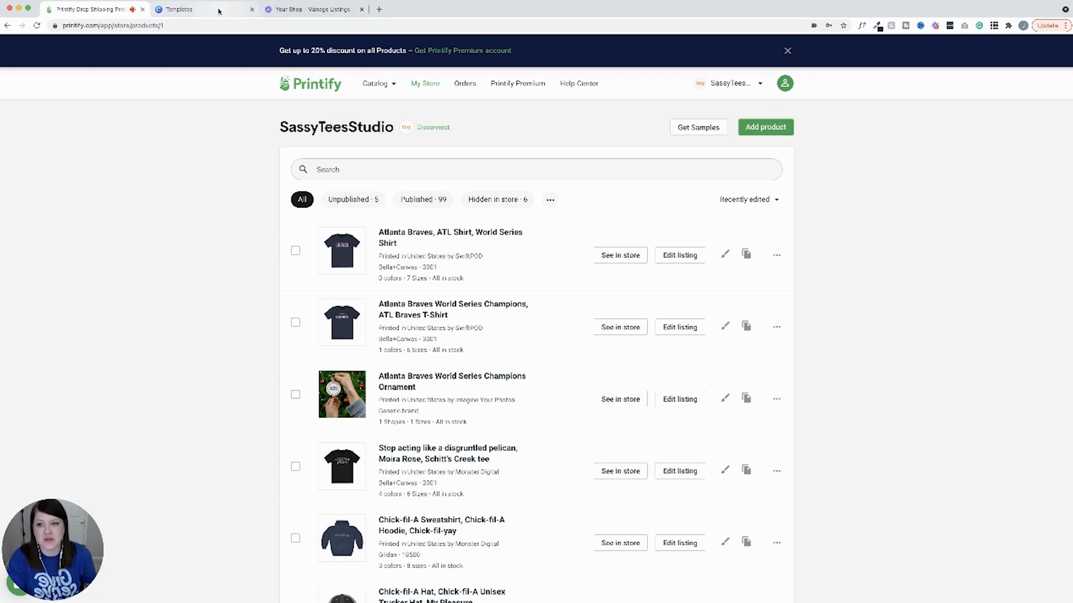
# Step: Create a blank Canva design with a custom 12 × 12 inch size
pyautogui.click(181, 9)
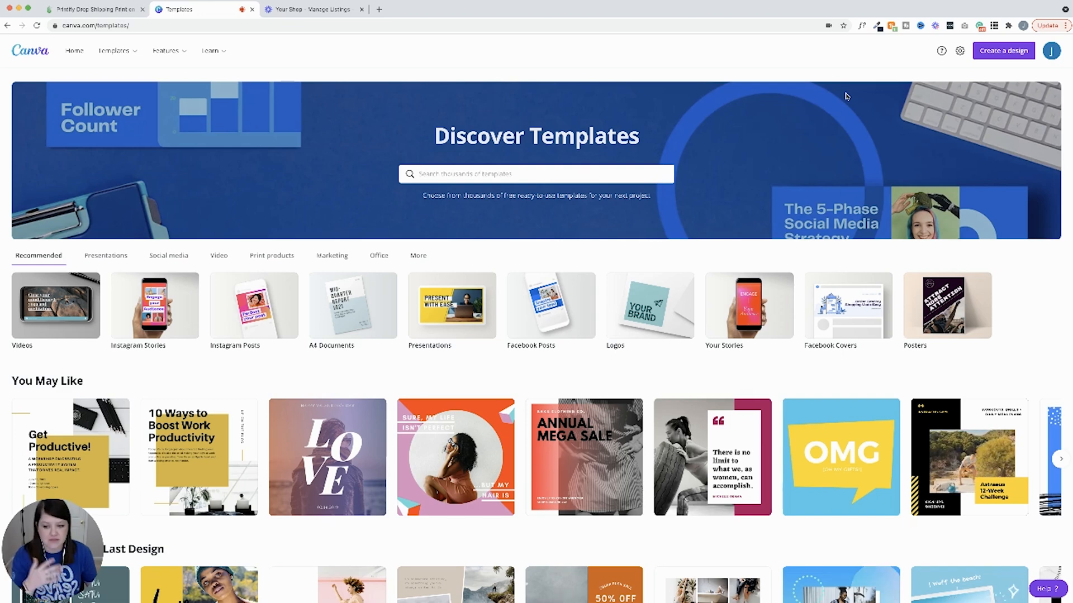
pyautogui.click(1002, 51)
pyautogui.write('Custom size')
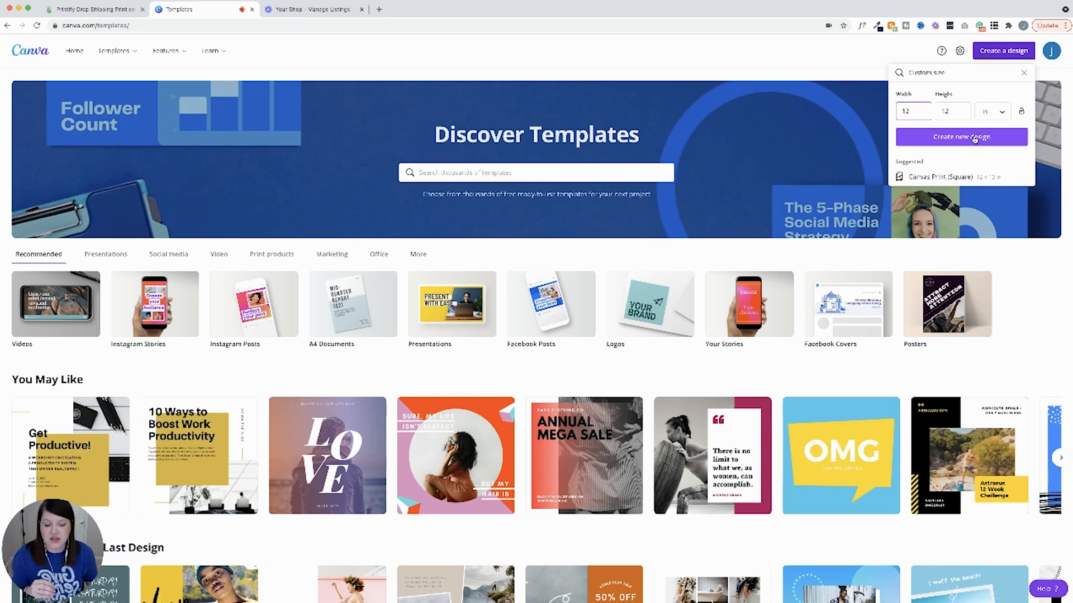
pyautogui.click(960, 137)
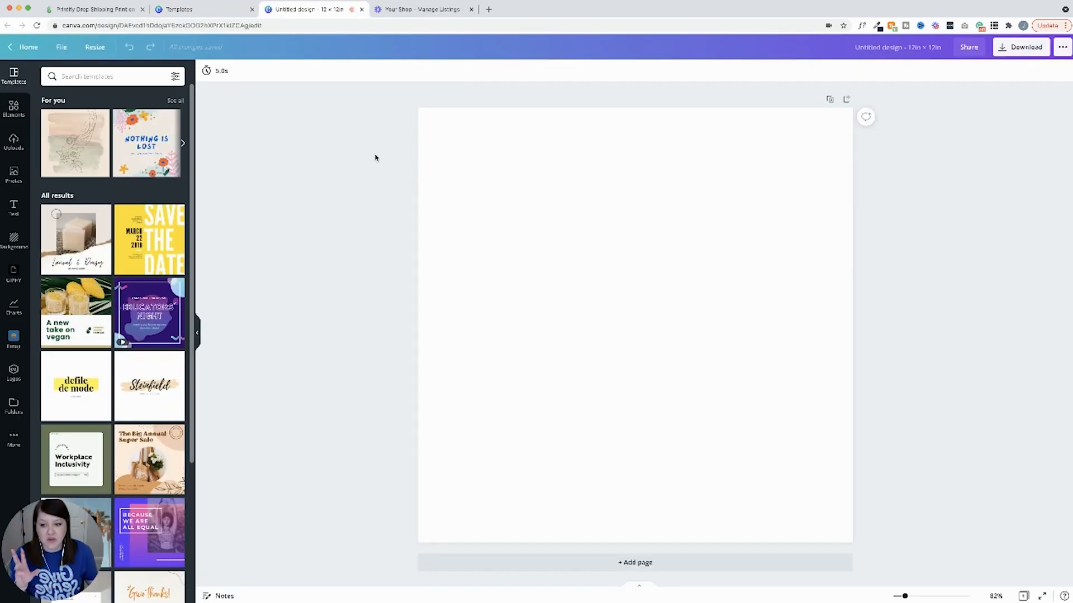
pyautogui.moveTo(369, 166)
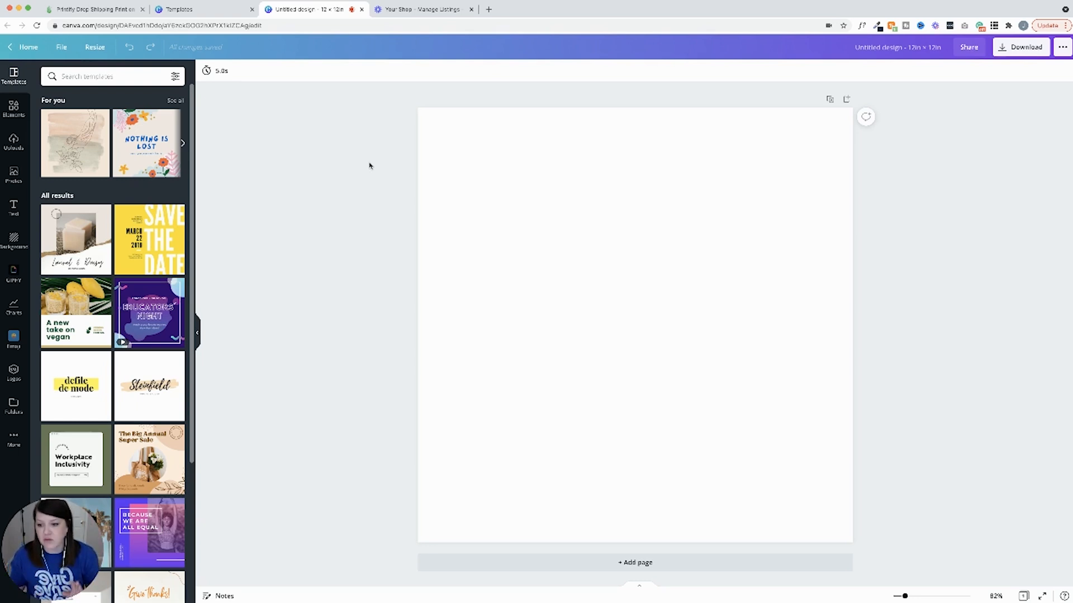
pyautogui.moveTo(403, 168)
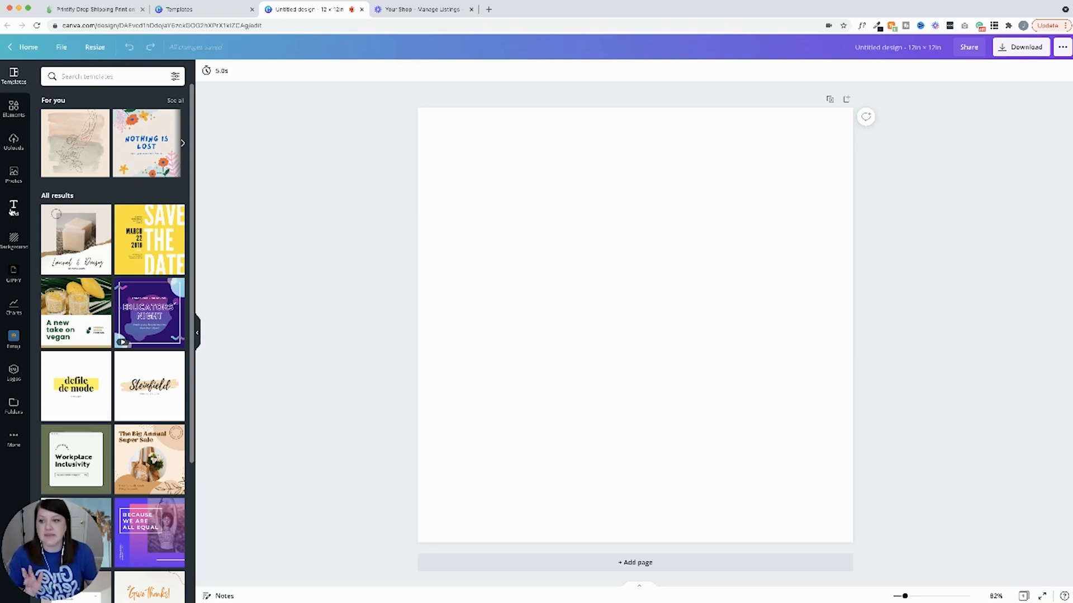
# Step: Add a subheading 'THIS IS MY FUN T-SHIRT', colour it pink, and enlarge it to fill the page
pyautogui.click(13, 207)
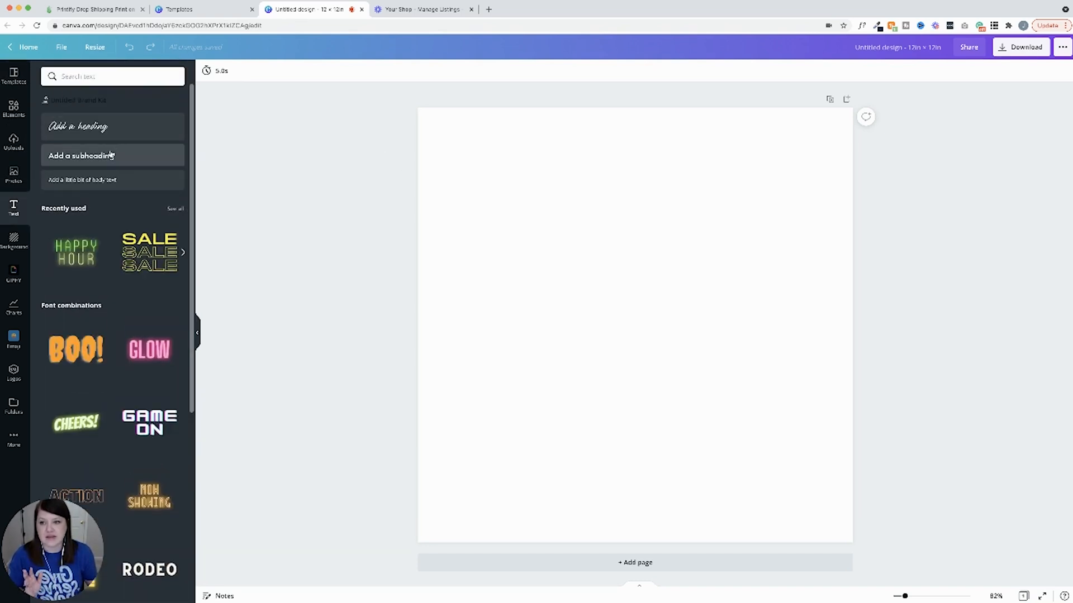
pyautogui.click(81, 155)
pyautogui.write('This')
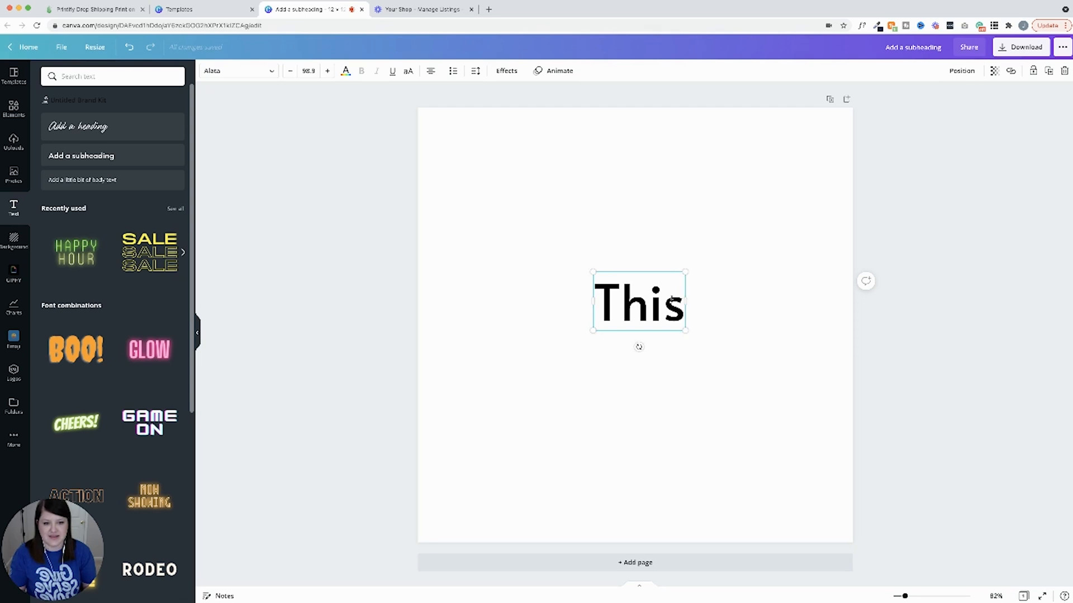
pyautogui.write('IS MY FU')
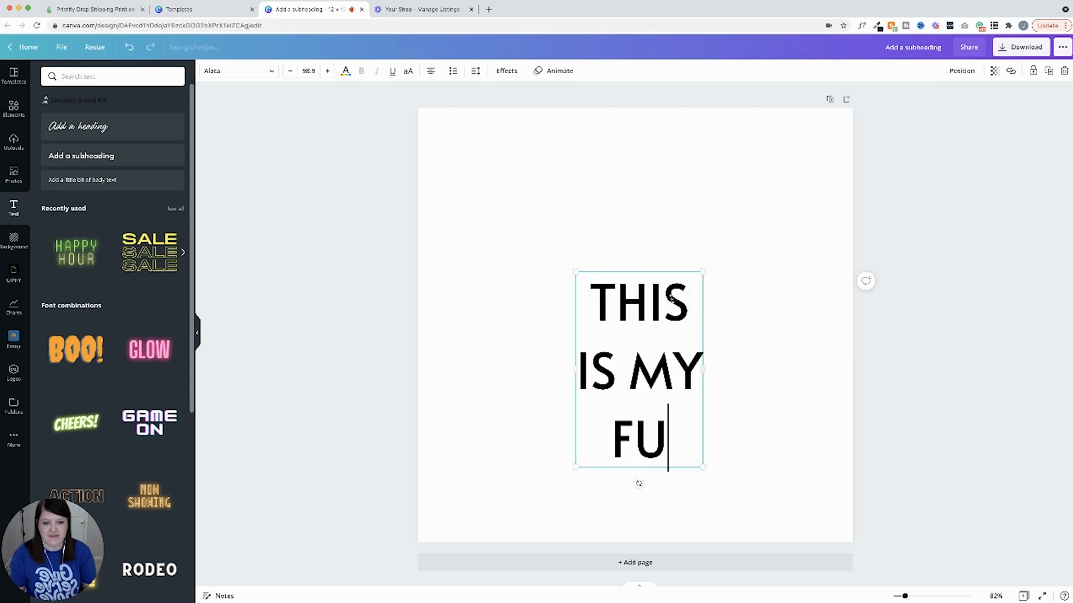
pyautogui.write('N T-SHIRT')
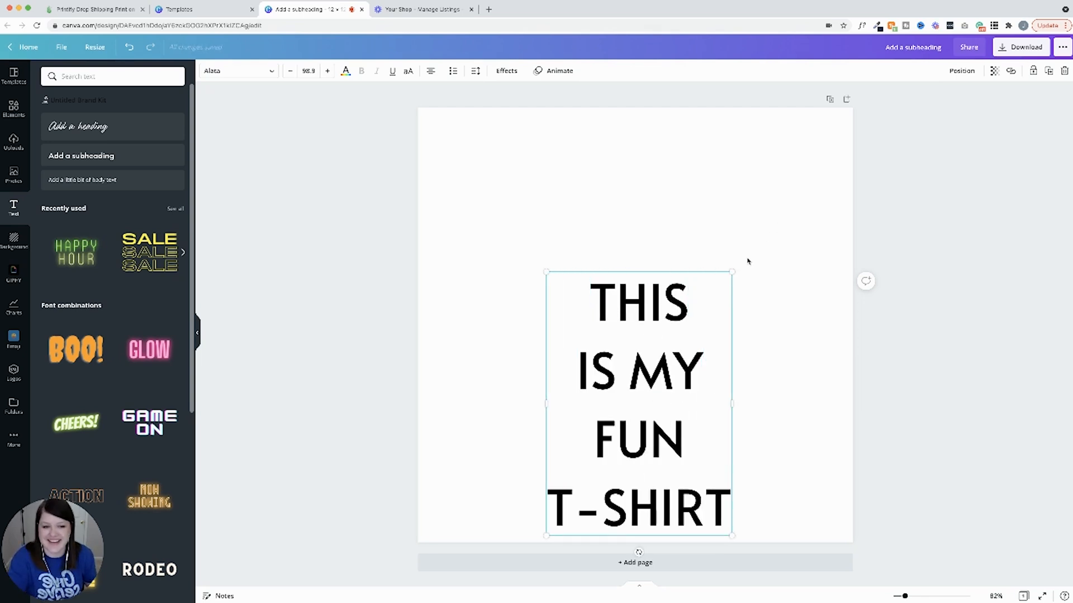
pyautogui.click(345, 70)
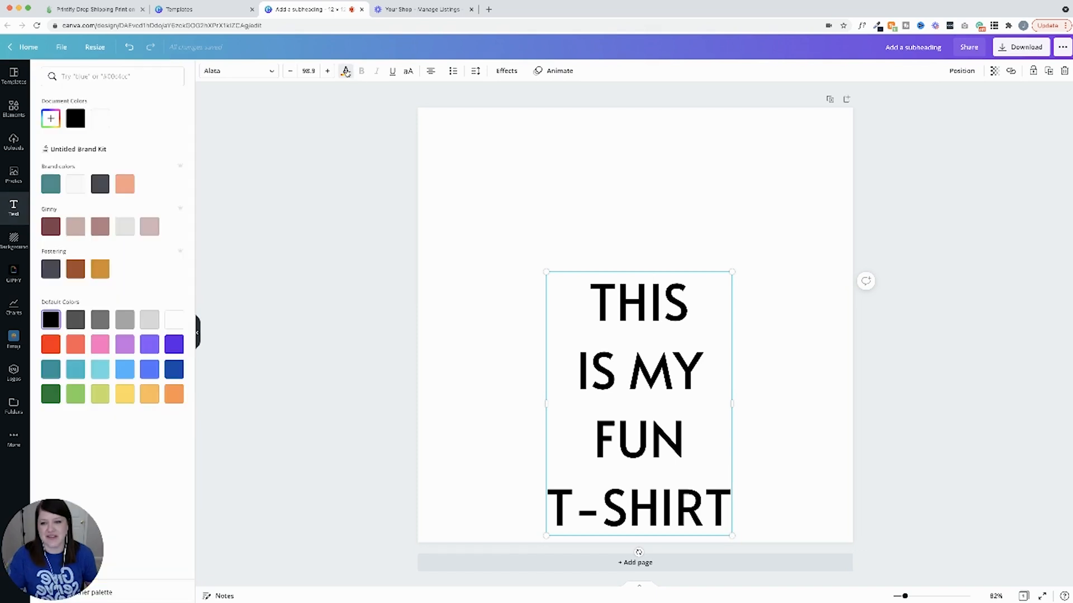
pyautogui.click(99, 344)
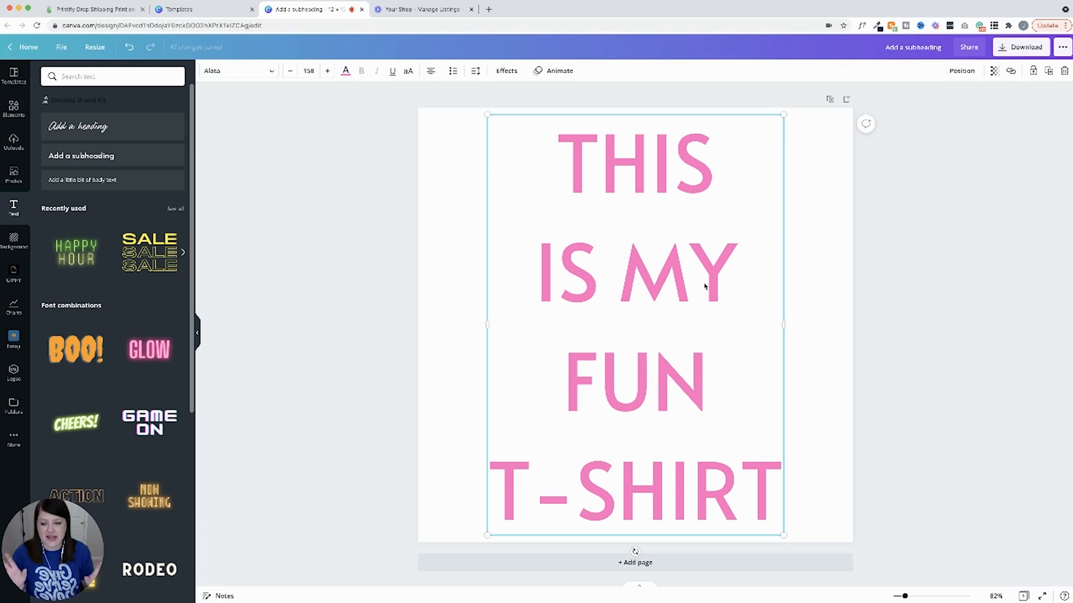
pyautogui.moveTo(783, 115); pyautogui.dragTo(791, 106)
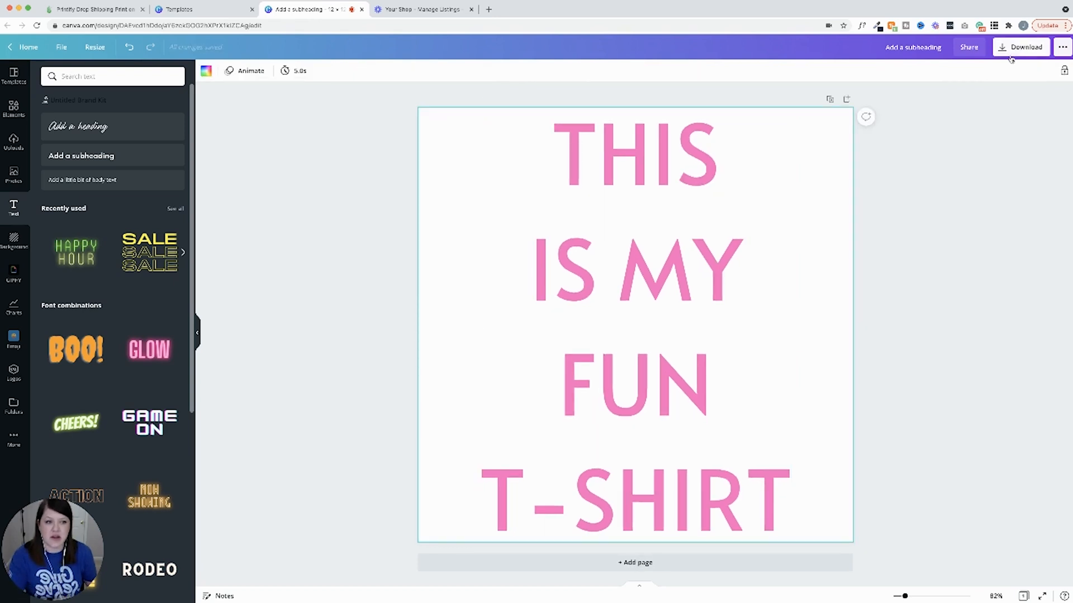
# Step: Download the Canva design as a transparent-background PNG and return to Printify
pyautogui.click(1020, 47)
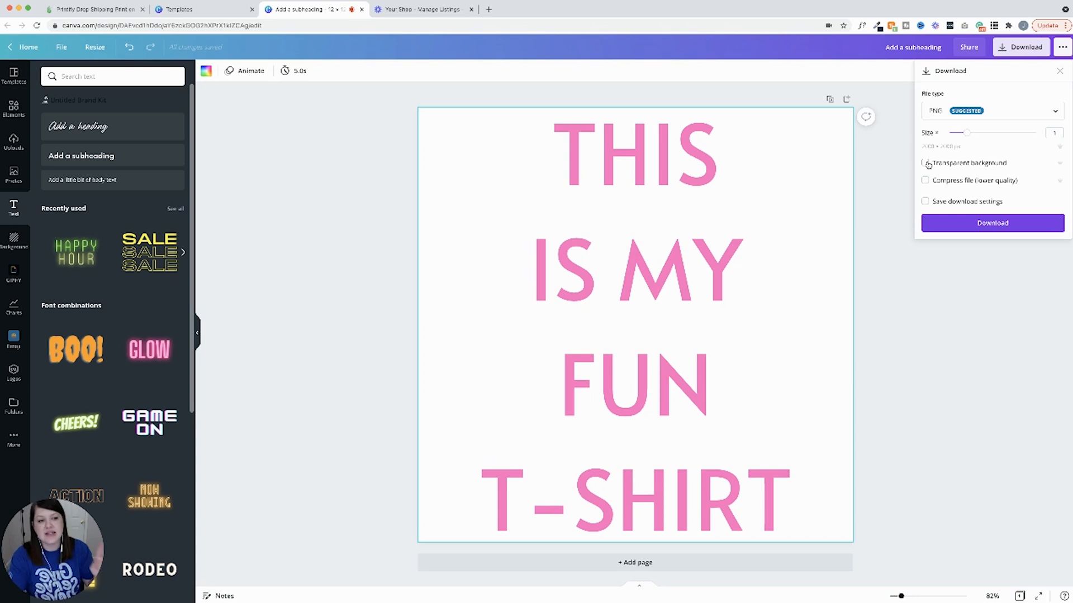
pyautogui.click(925, 162)
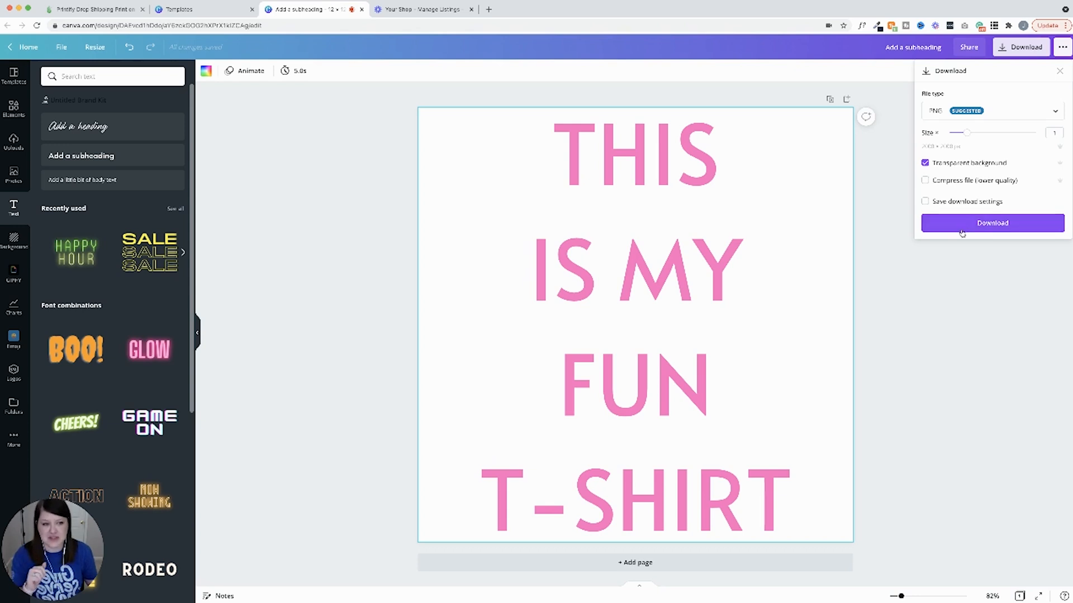
pyautogui.click(991, 223)
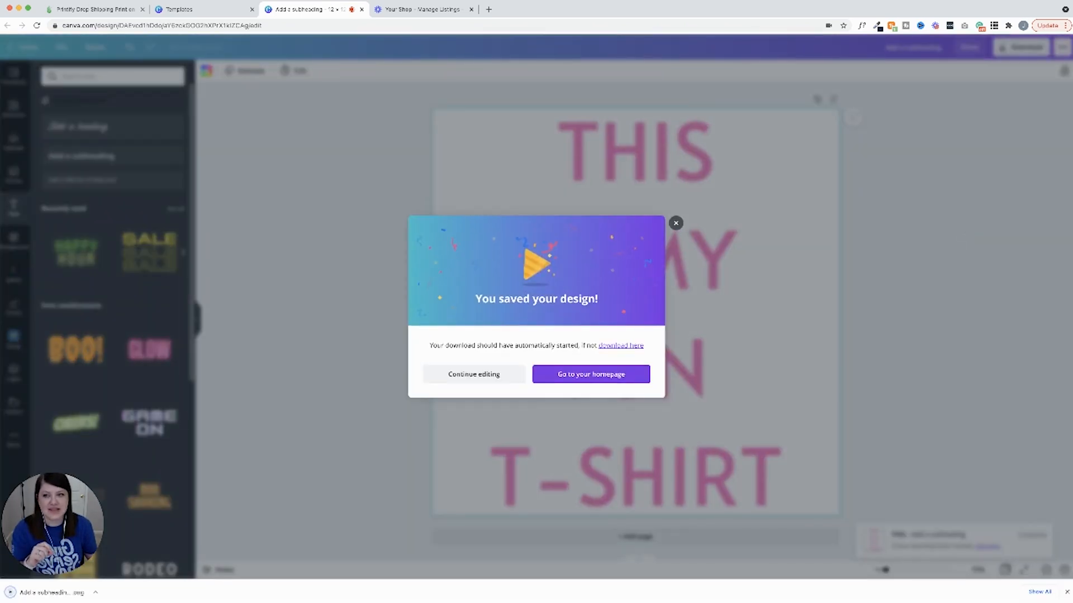
pyautogui.click(89, 9)
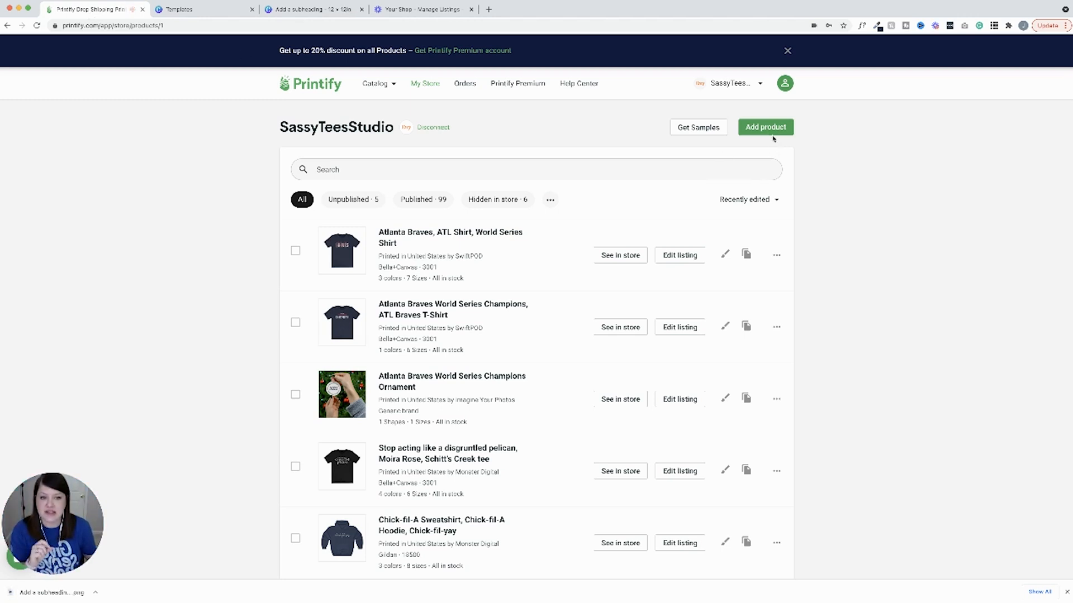
# Step: Browse the Printify catalog via Add product to Men's Clothing > T-shirts
pyautogui.click(375, 83)
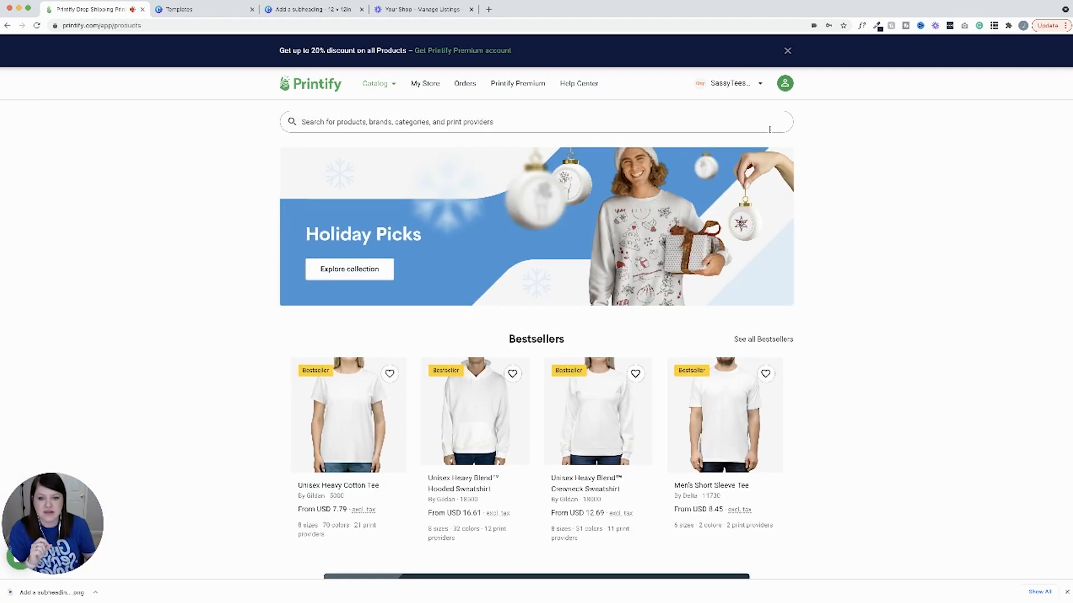
pyautogui.scroll(-3)
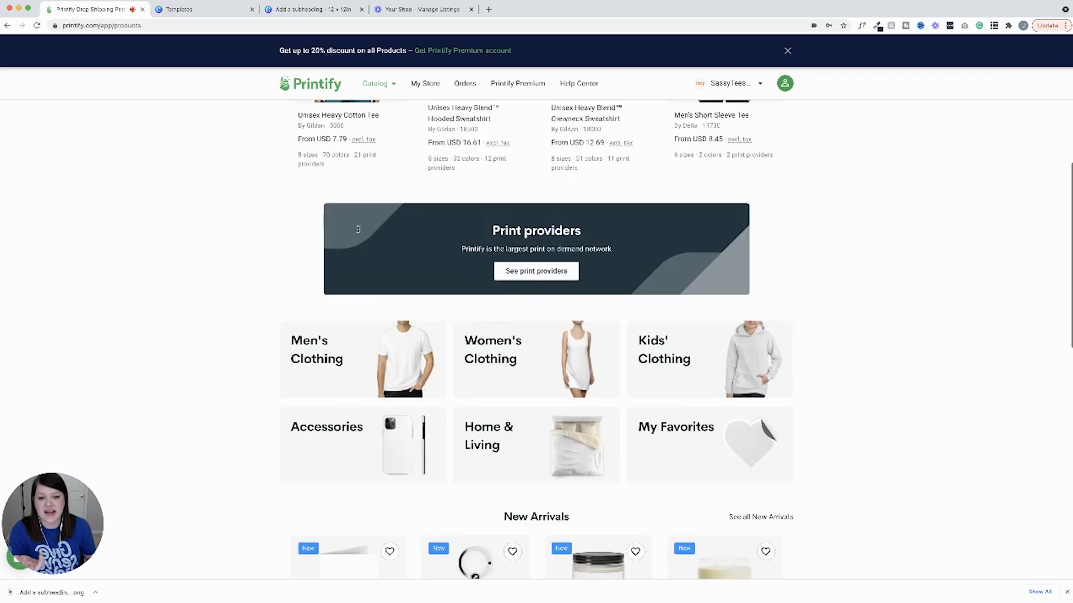
pyautogui.scroll(-3)
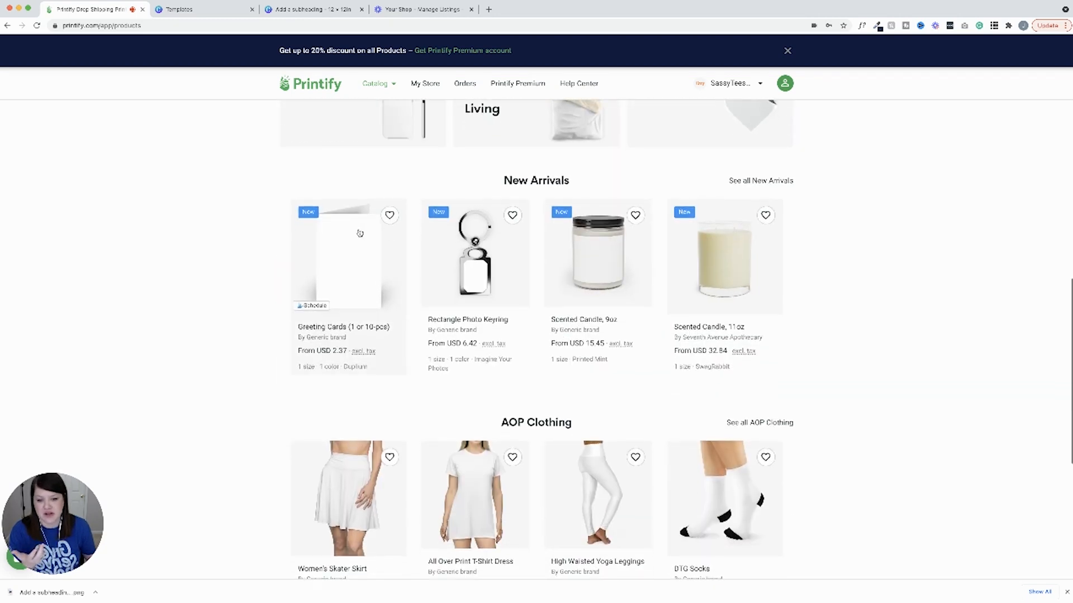
pyautogui.scroll(-3)
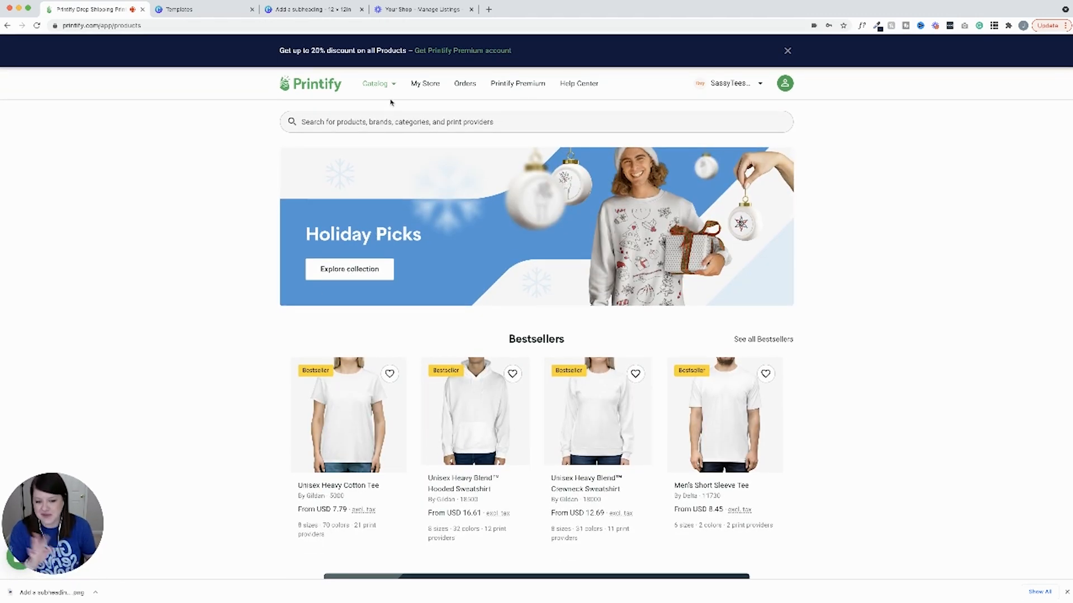
pyautogui.click(375, 83)
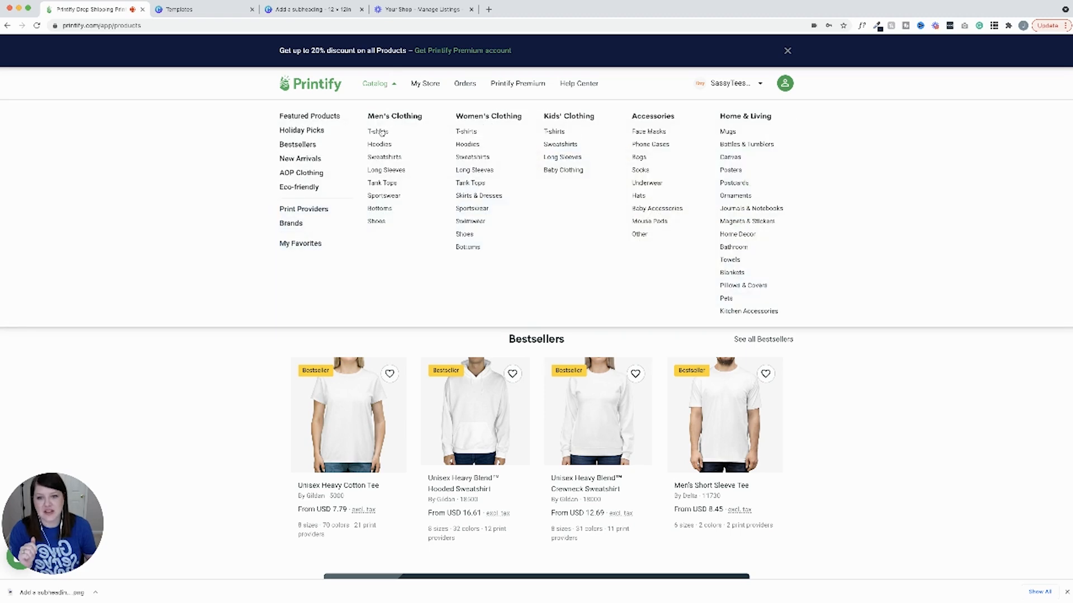
pyautogui.click(395, 116)
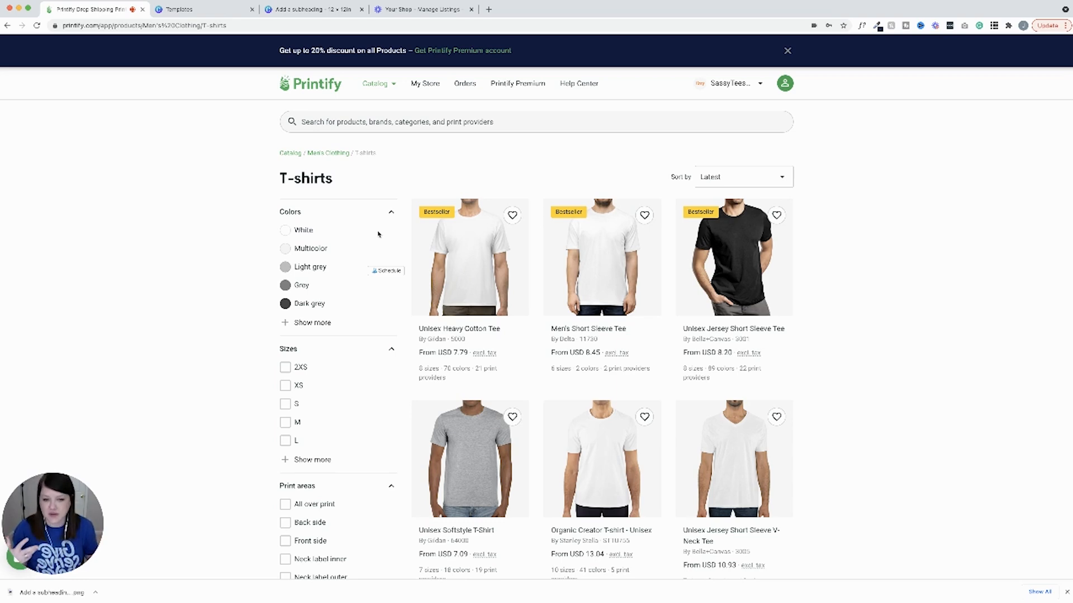
pyautogui.scroll(-3)
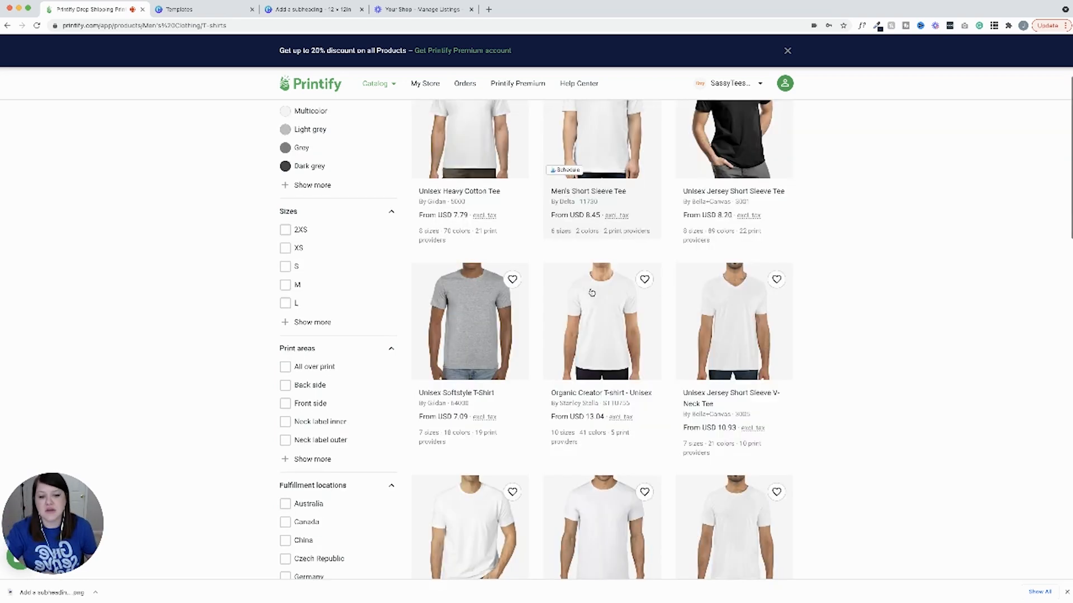
pyautogui.scroll(-3)
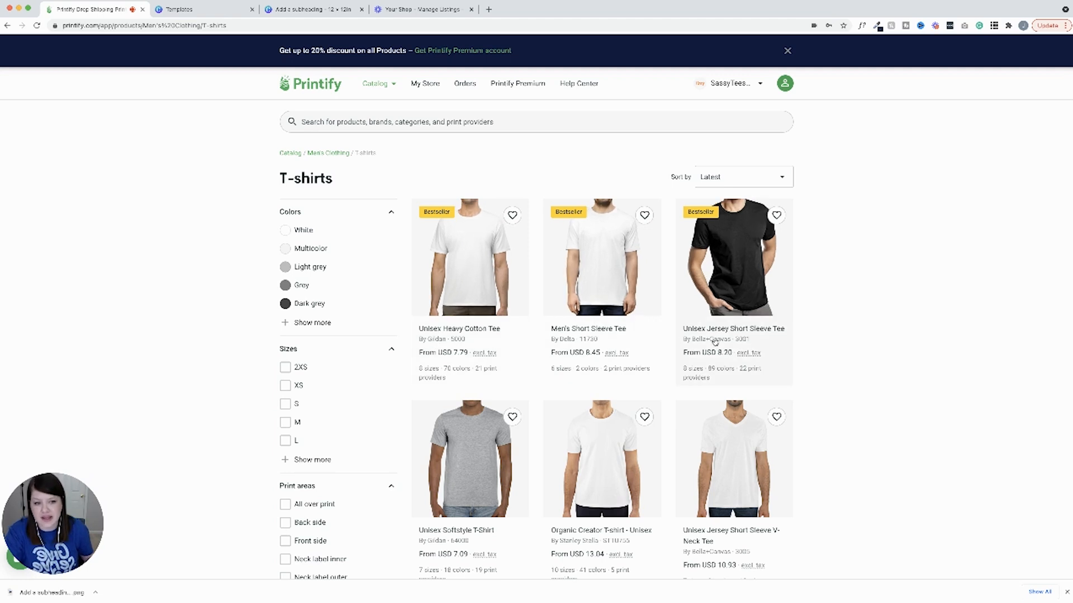
# Step: Compare print providers for the Unisex Jersey Short Sleeve Tee and start designing with SwiftPOD
pyautogui.click(732, 256)
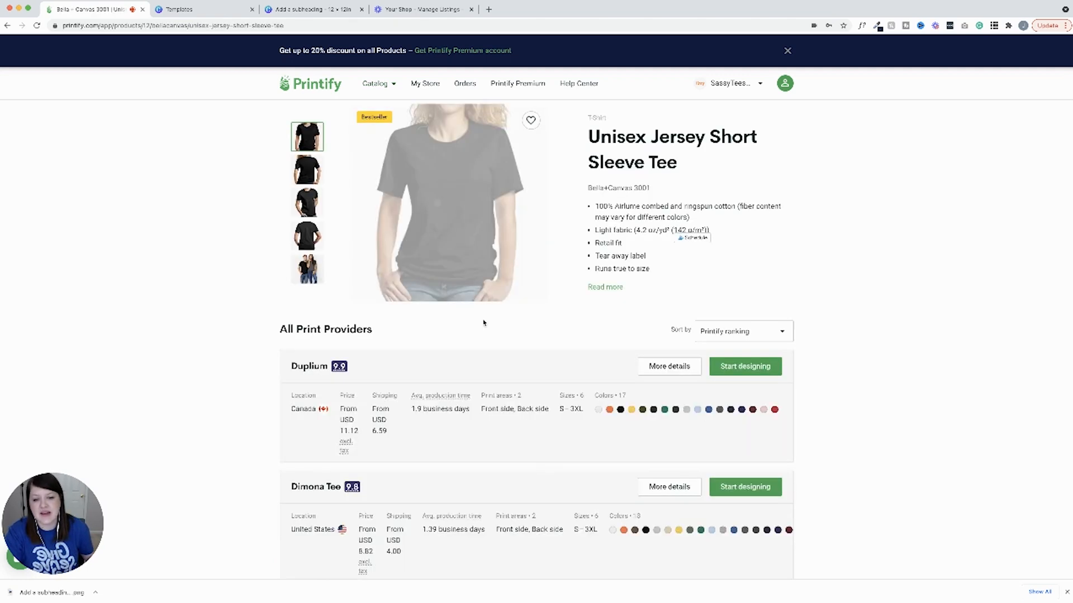
pyautogui.scroll(-3)
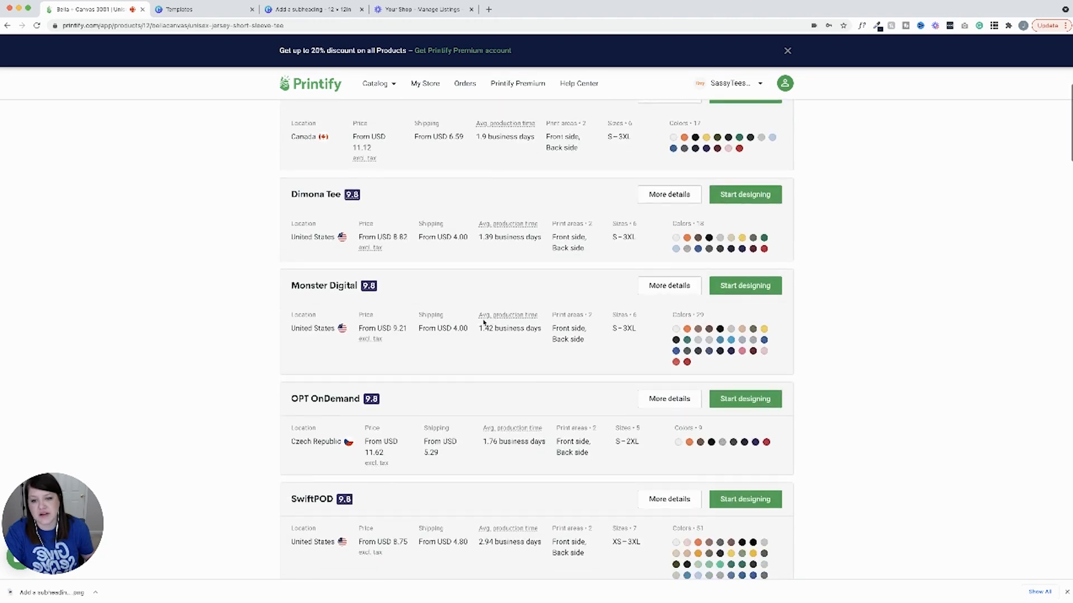
pyautogui.scroll(-3)
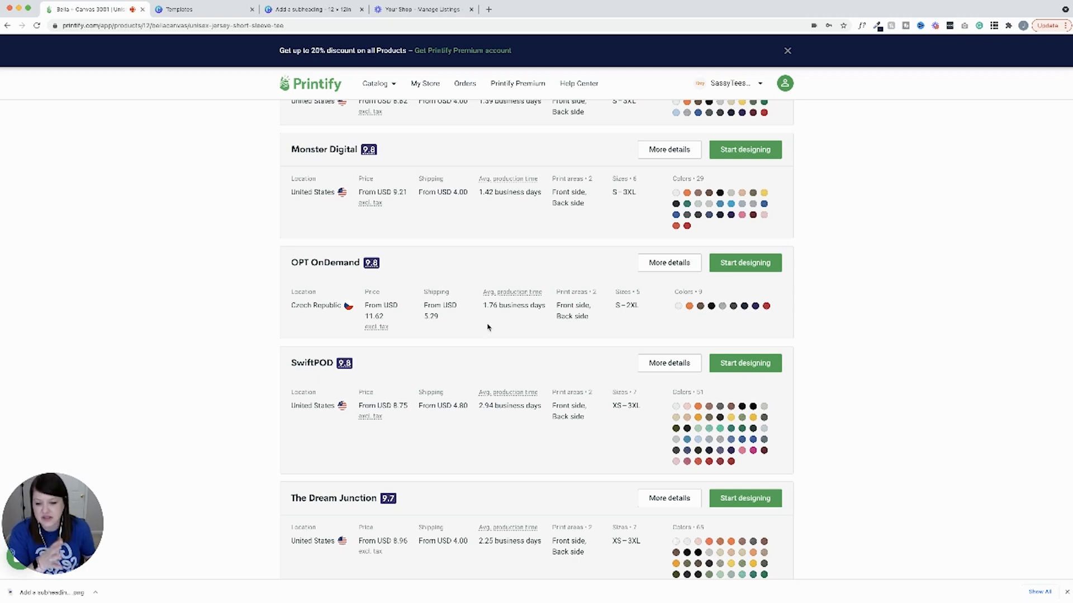
pyautogui.scroll(3)
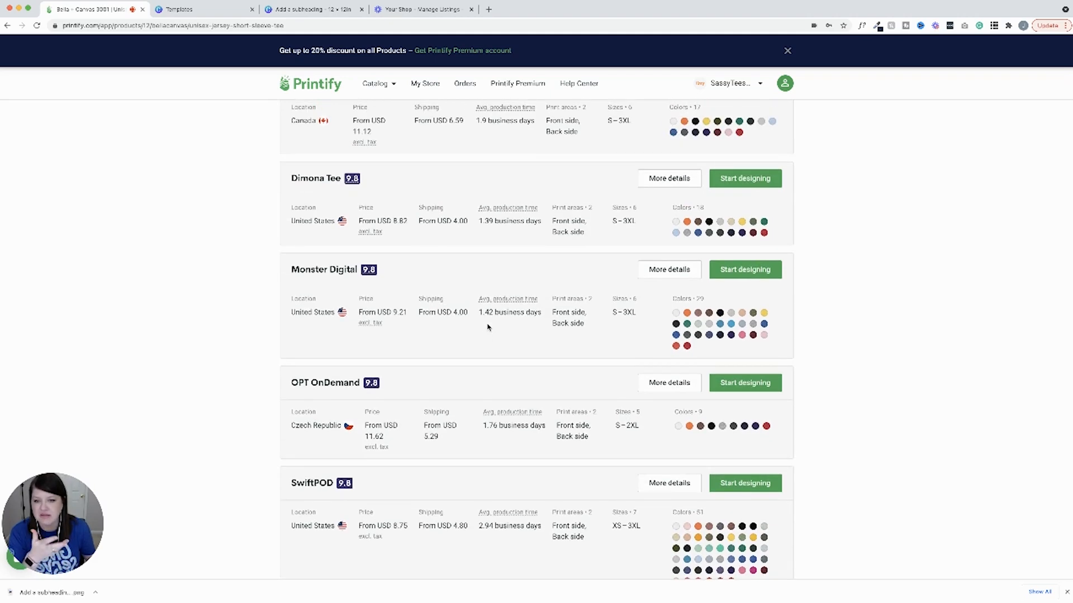
pyautogui.scroll(-3)
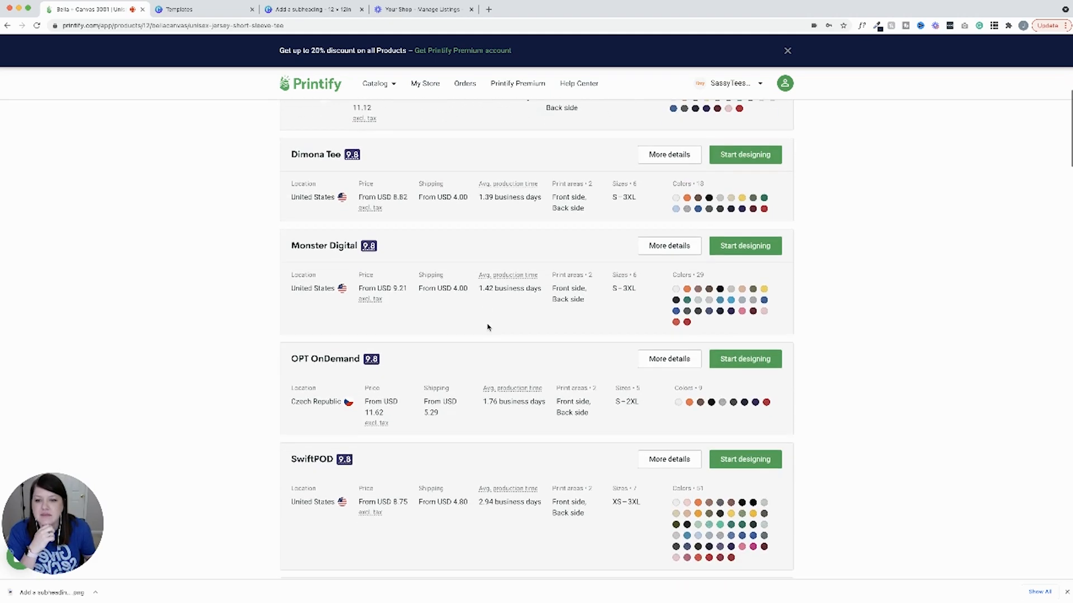
pyautogui.scroll(-3)
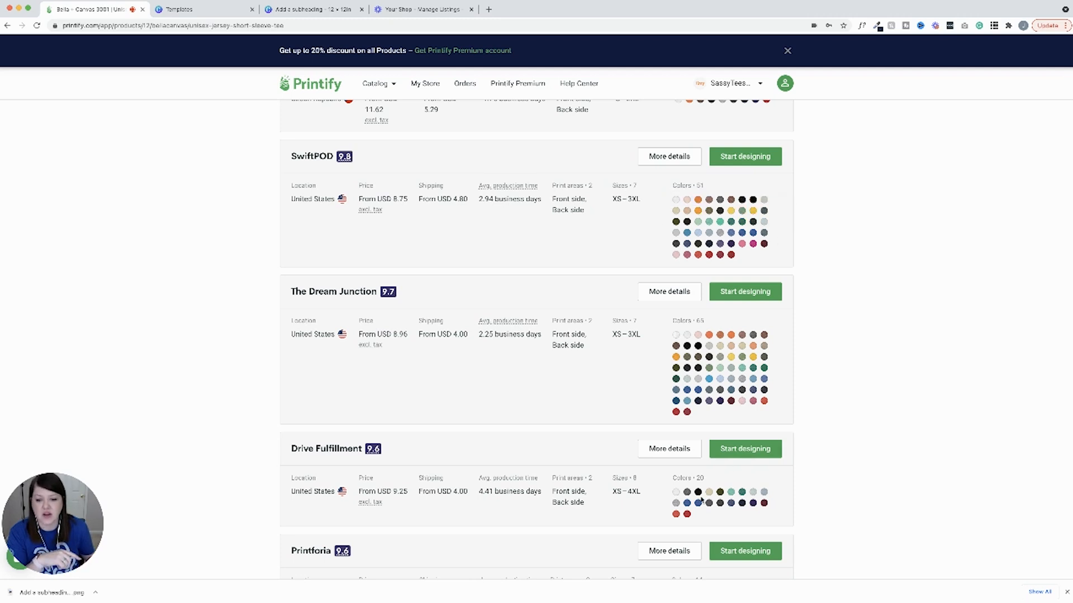
pyautogui.moveTo(709, 345)
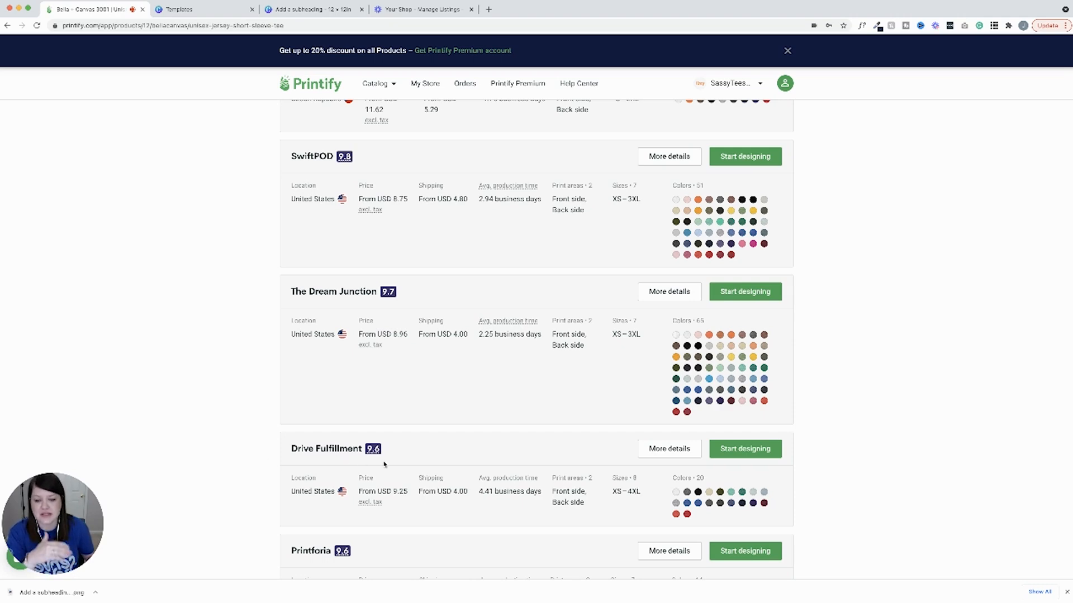
pyautogui.scroll(-3)
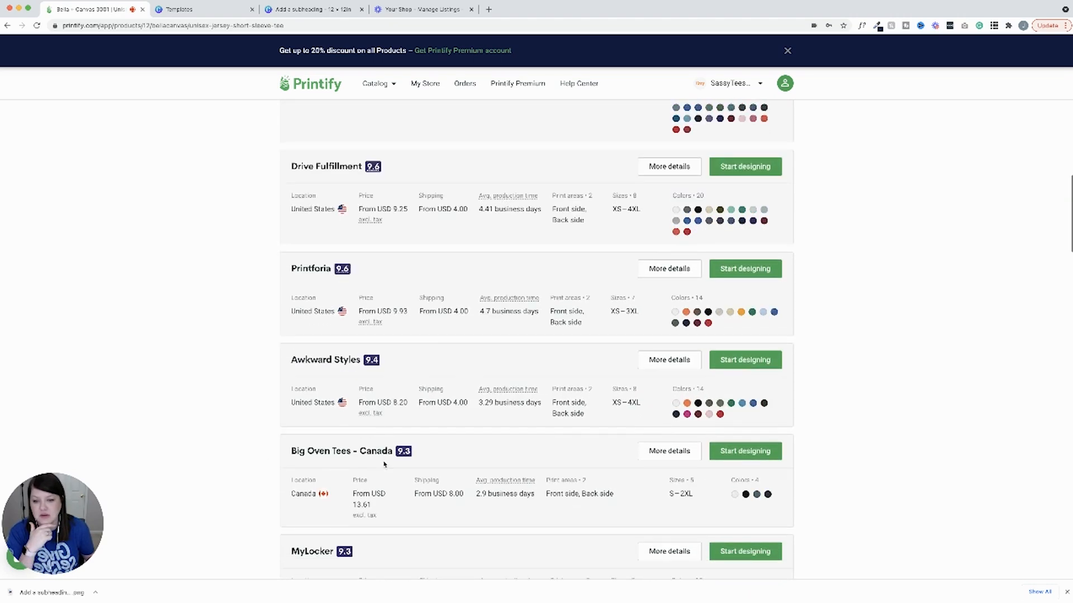
pyautogui.scroll(-3)
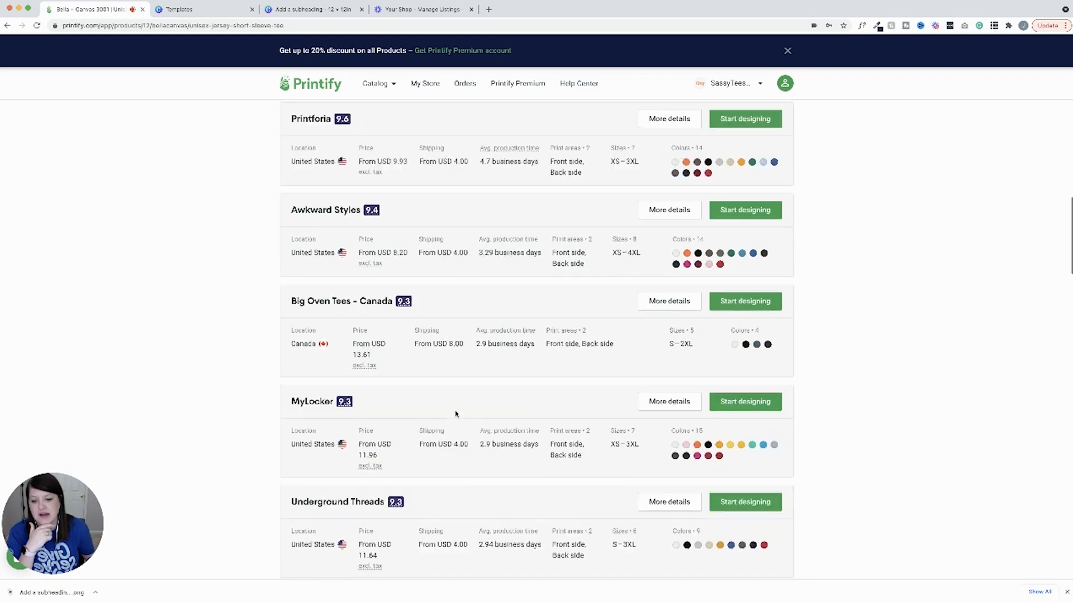
pyautogui.scroll(-3)
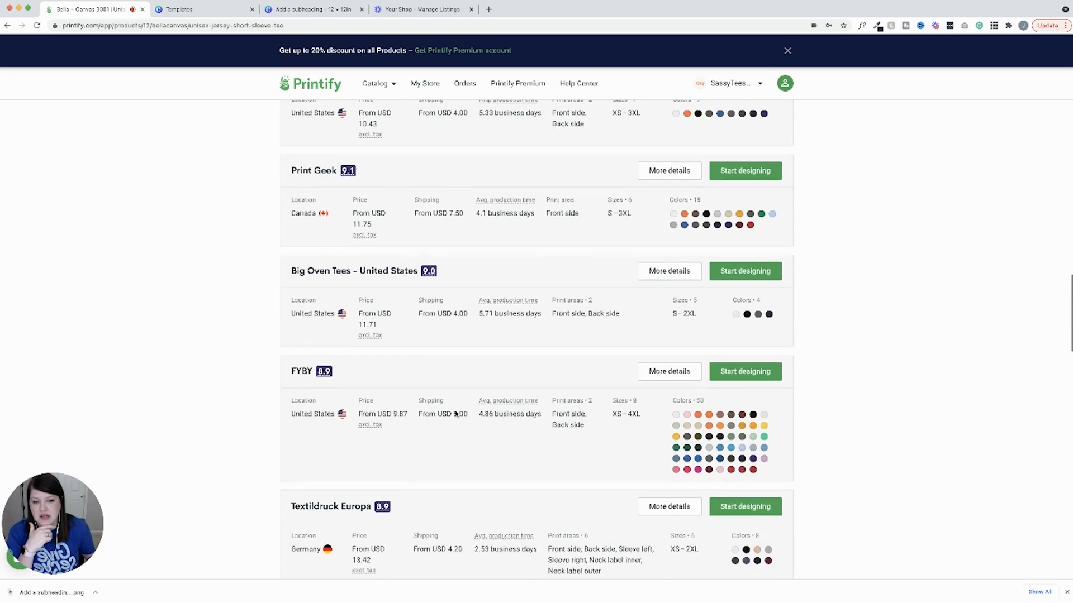
pyautogui.scroll(-3)
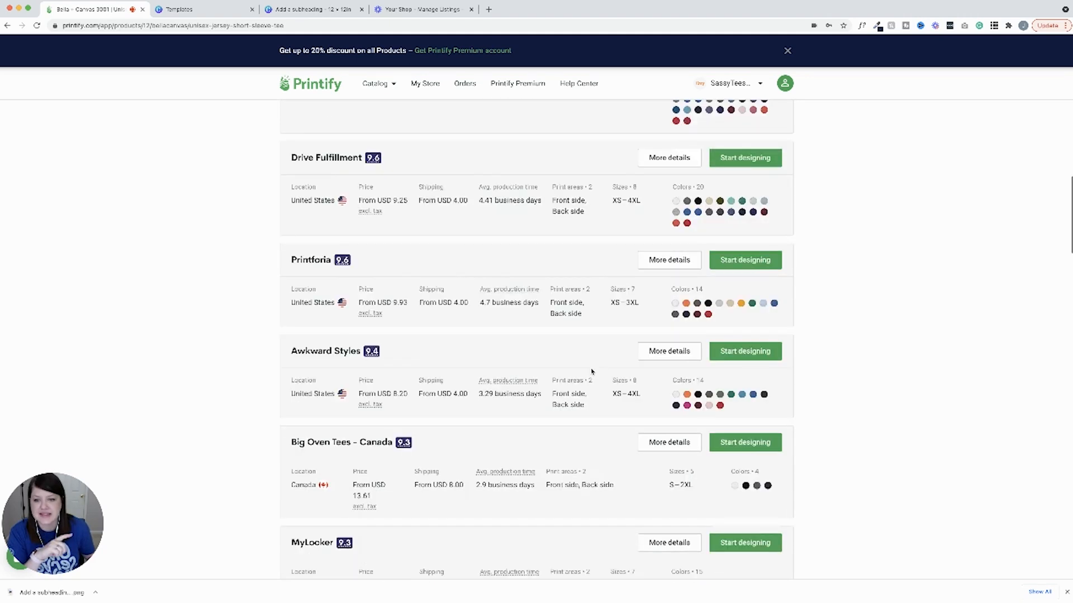
pyautogui.scroll(3)
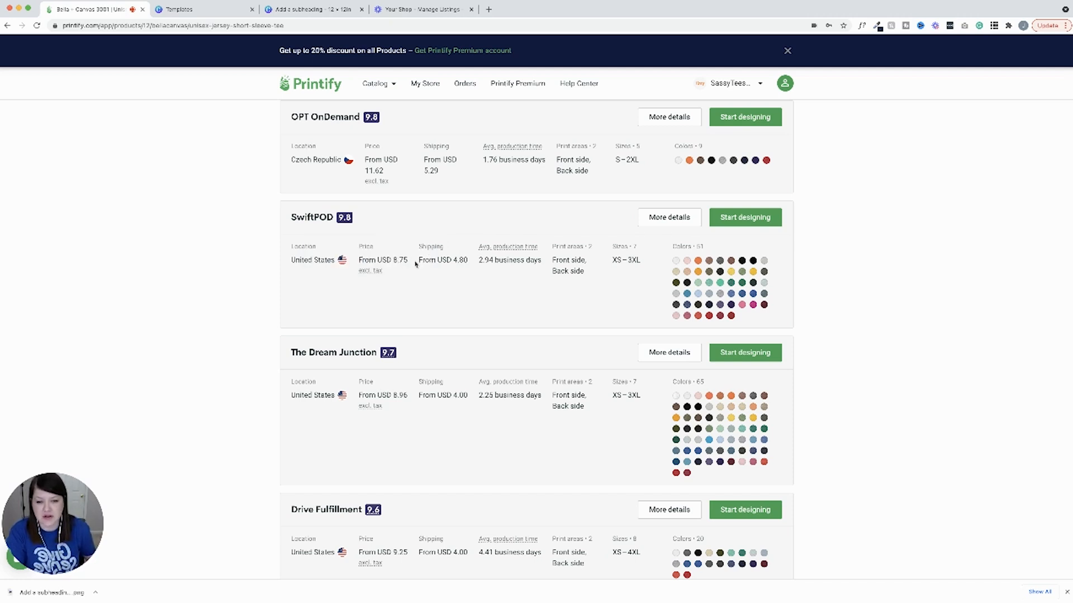
pyautogui.click(744, 216)
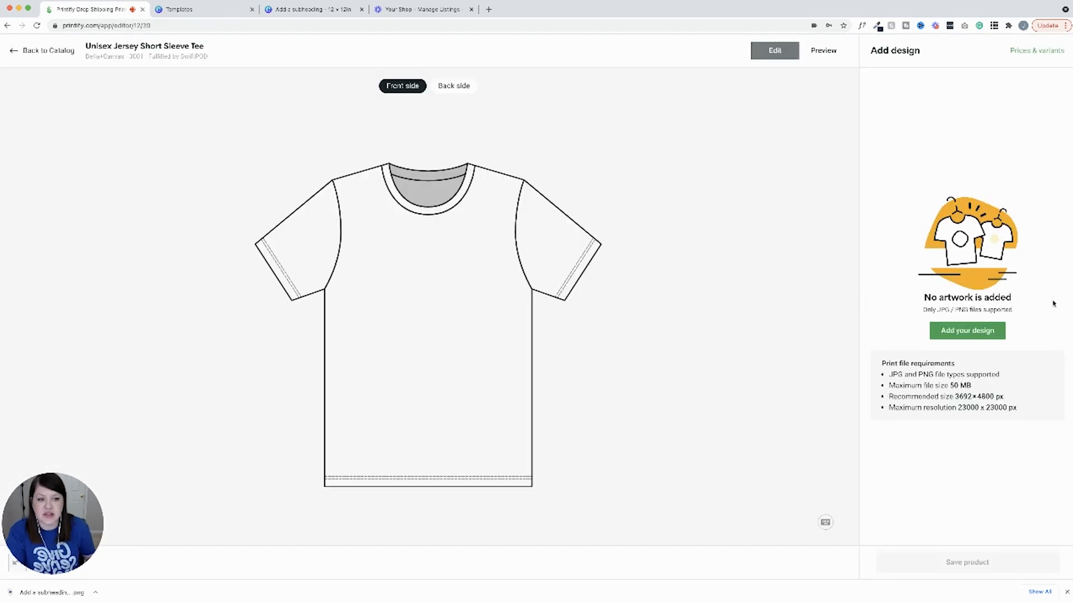
# Step: Upload the pink text PNG from the device and centre and size it within the front print area
pyautogui.click(966, 330)
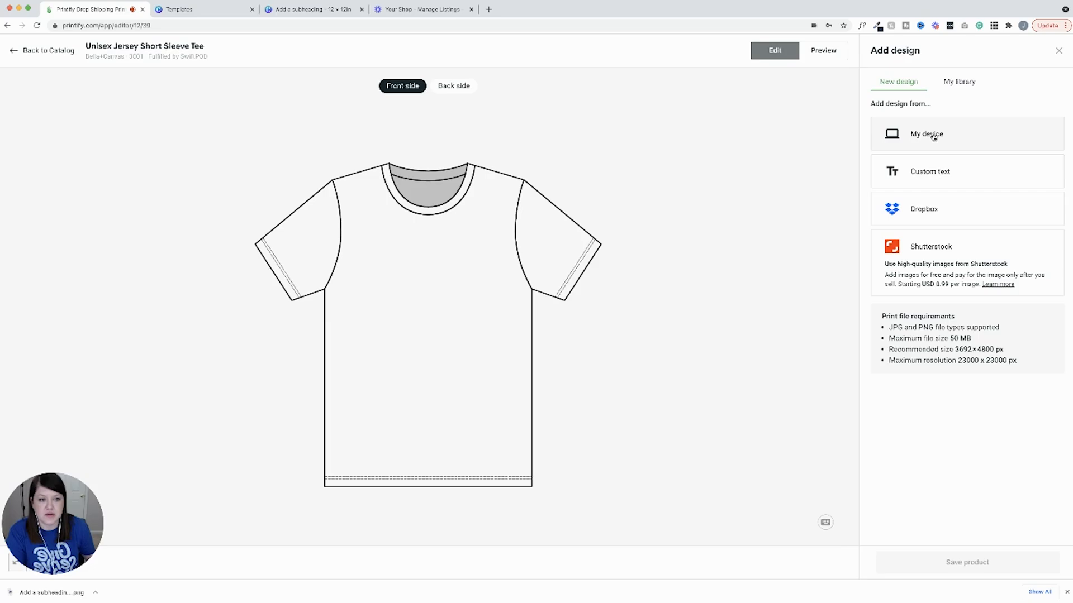
pyautogui.click(926, 134)
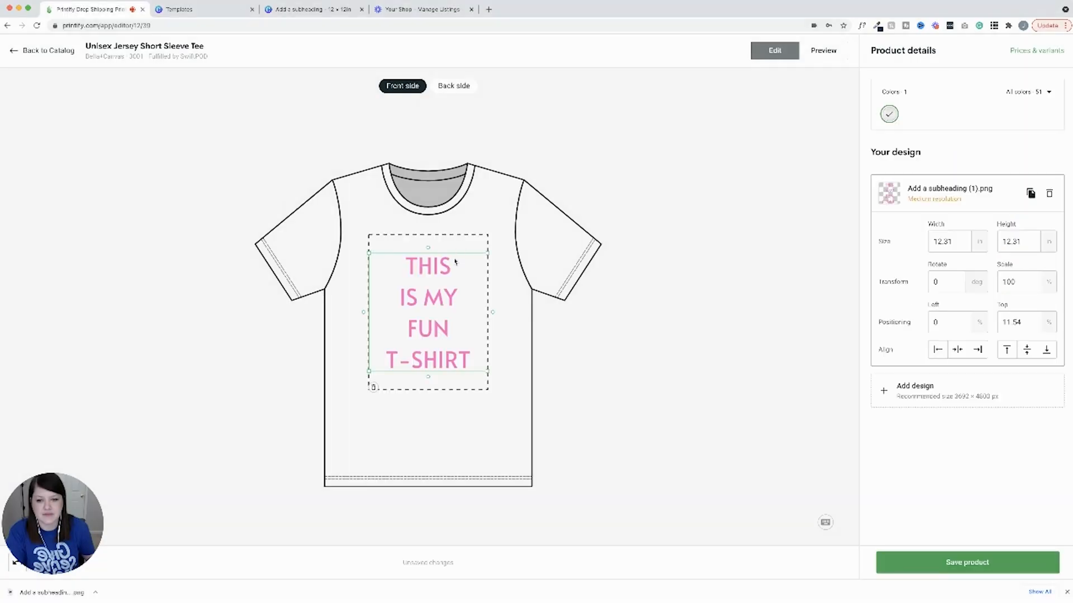
pyautogui.moveTo(427, 311); pyautogui.dragTo(407, 322)
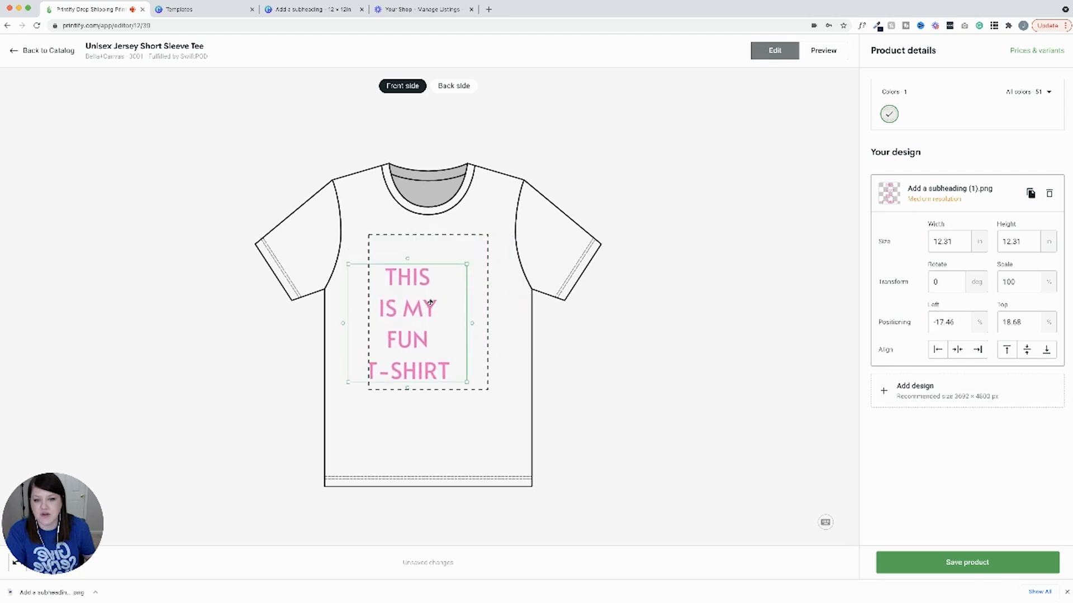
pyautogui.moveTo(406, 321); pyautogui.dragTo(416, 306)
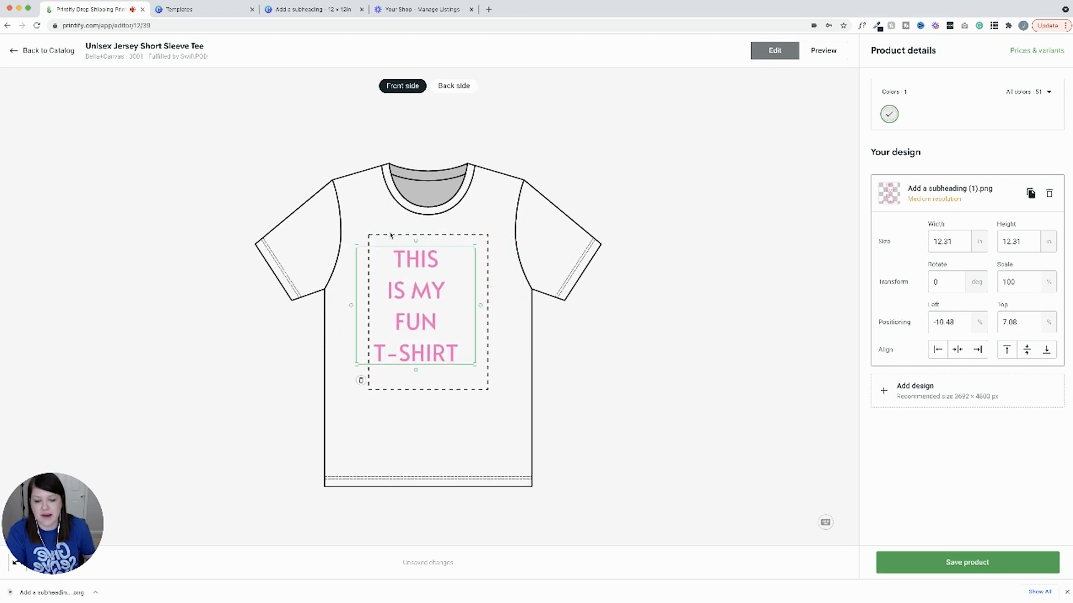
pyautogui.moveTo(415, 305); pyautogui.dragTo(374, 295)
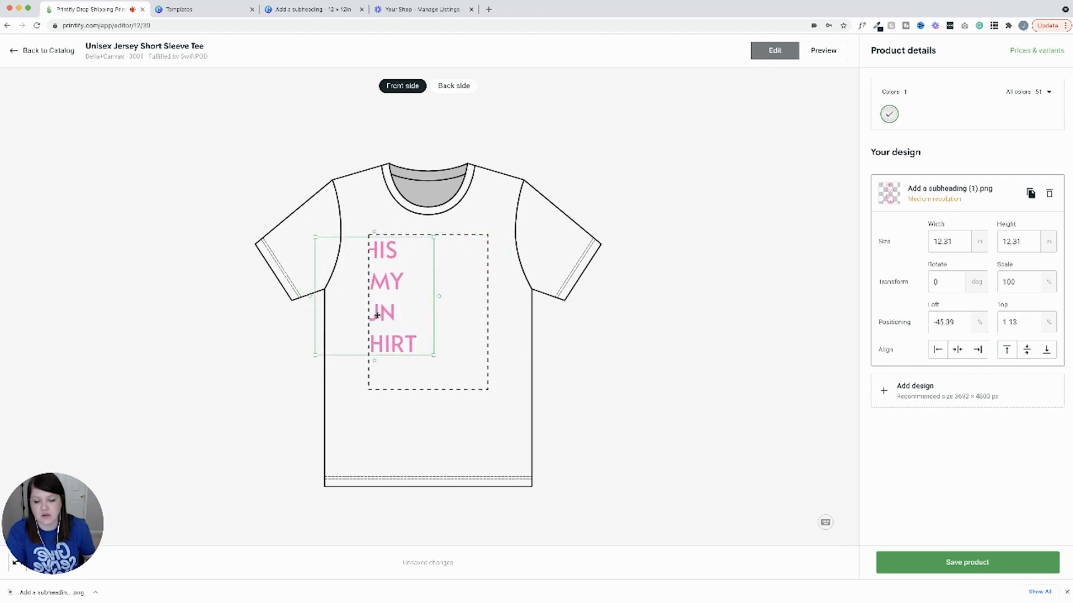
pyautogui.moveTo(400, 296); pyautogui.dragTo(438, 311)
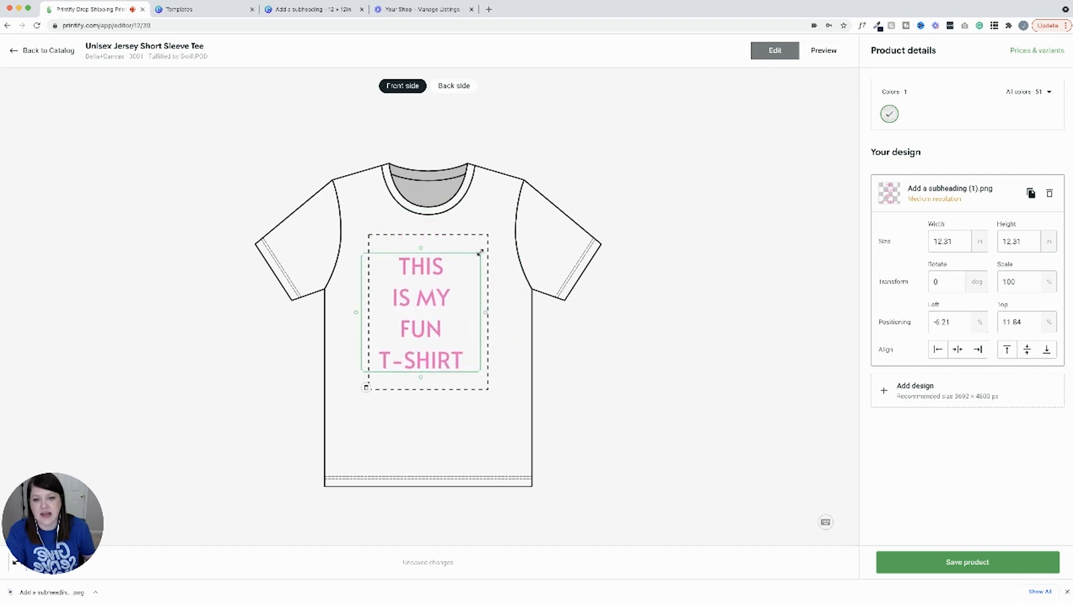
pyautogui.moveTo(479, 253); pyautogui.dragTo(498, 240)
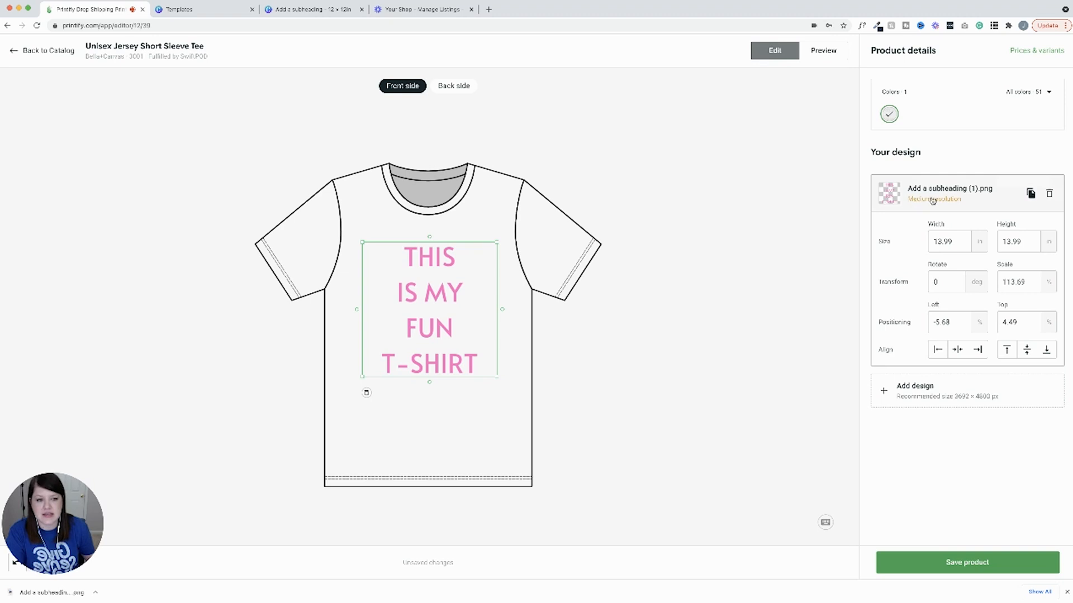
pyautogui.moveTo(498, 243); pyautogui.dragTo(493, 245)
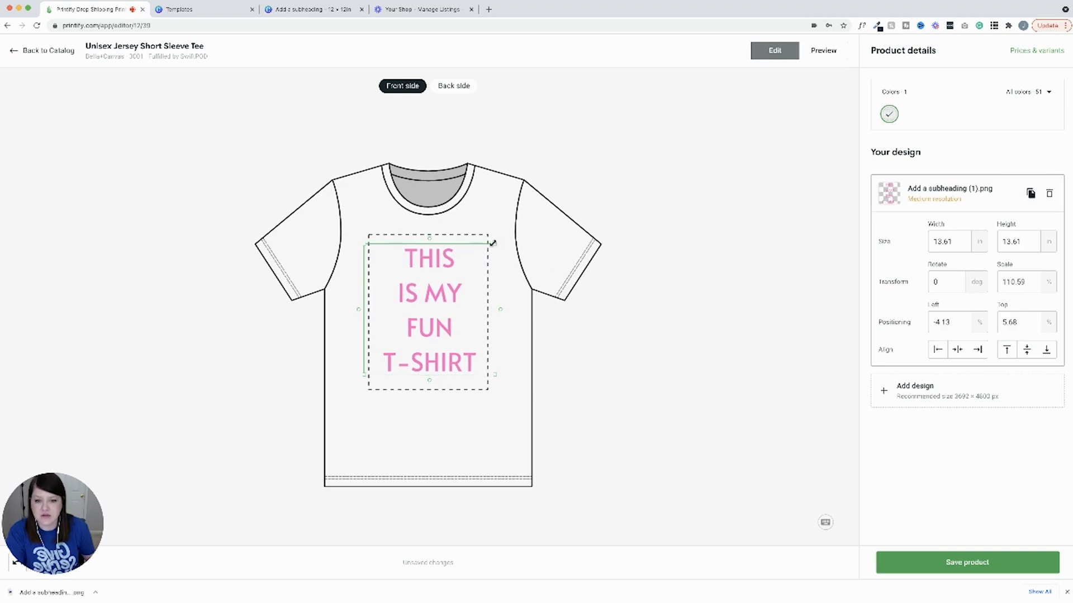
pyautogui.moveTo(492, 243); pyautogui.dragTo(485, 256)
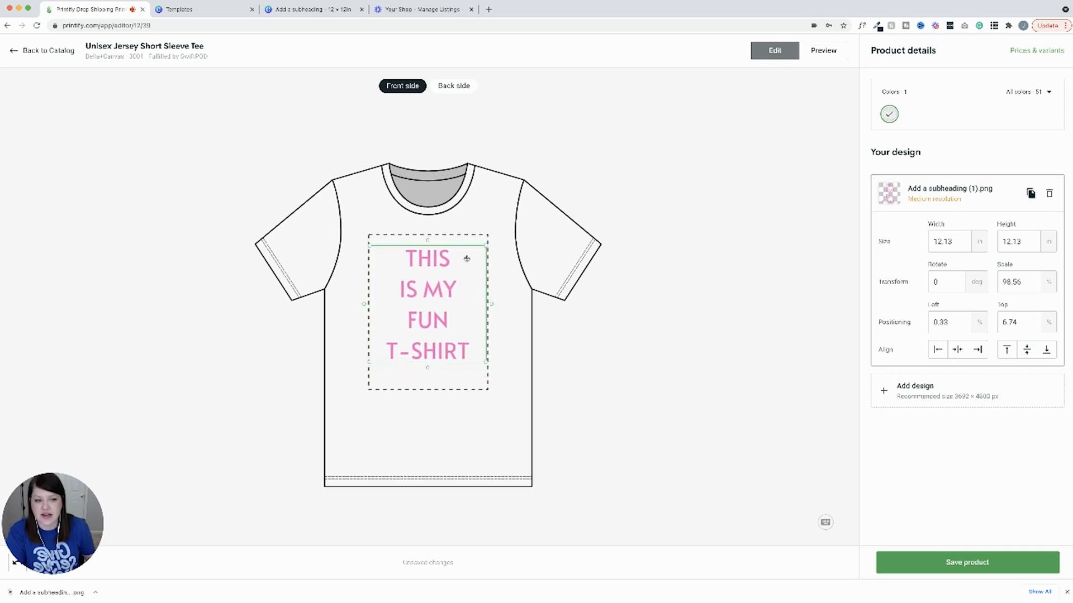
pyautogui.click(313, 9)
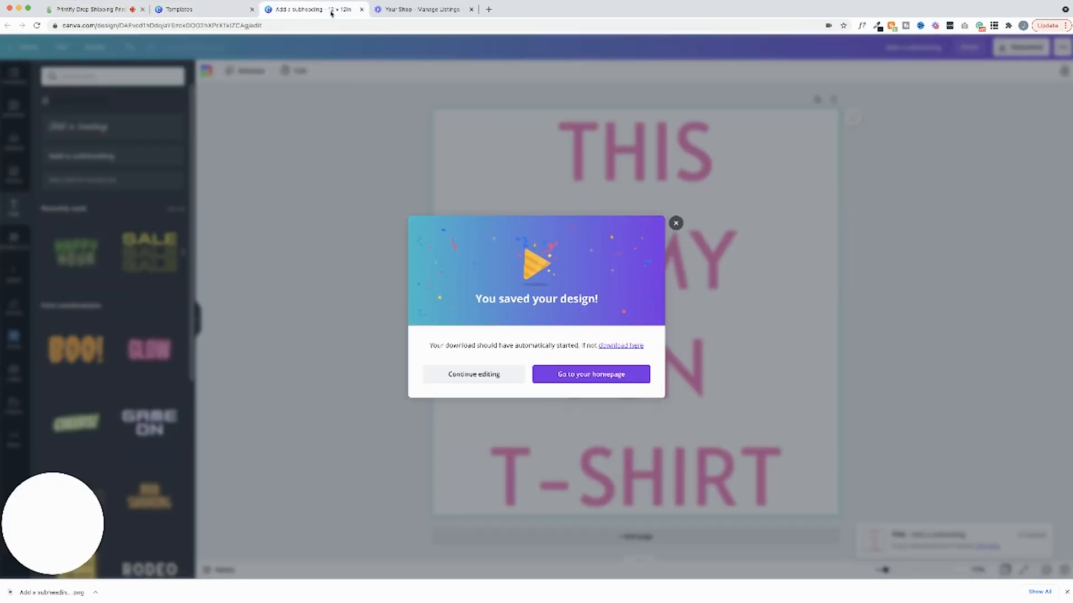
# Step: Dismiss Canva's saved-design popup and raise the download size slider to 4×
pyautogui.click(676, 223)
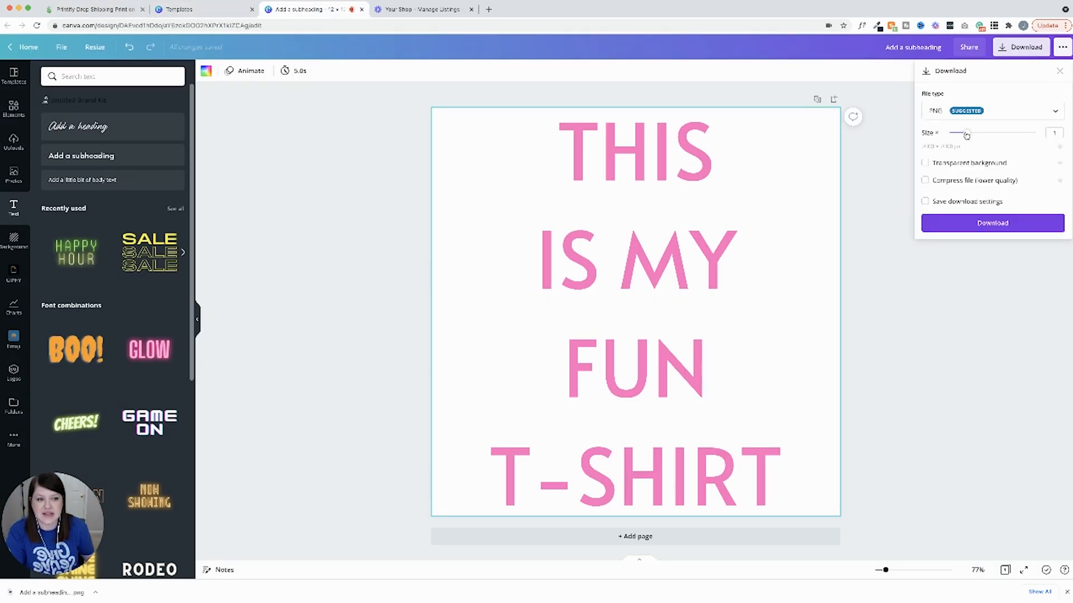
pyautogui.moveTo(966, 132); pyautogui.dragTo(1000, 133)
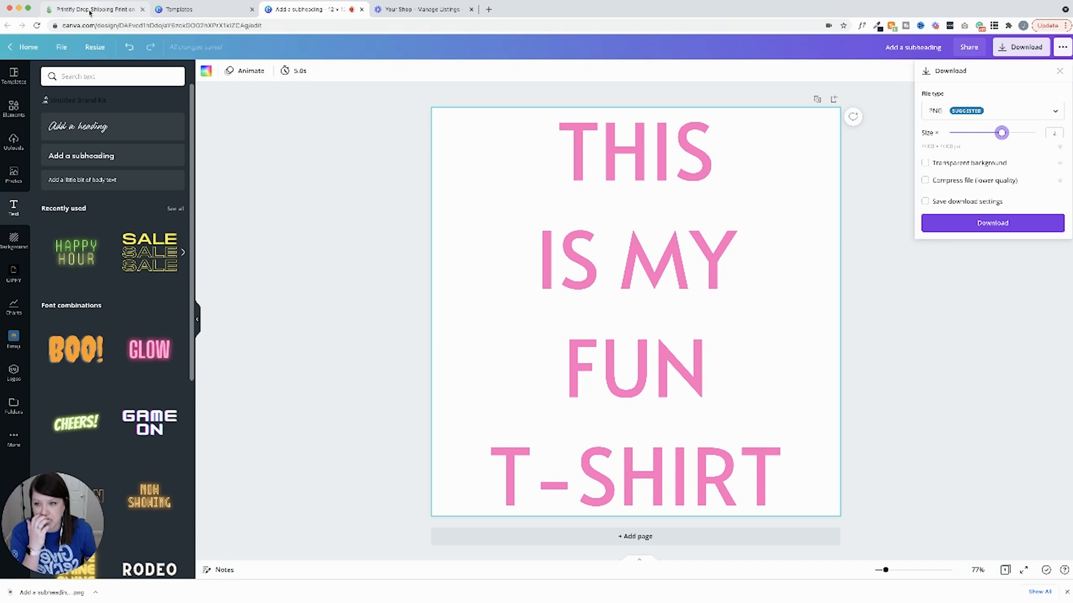
pyautogui.click(92, 9)
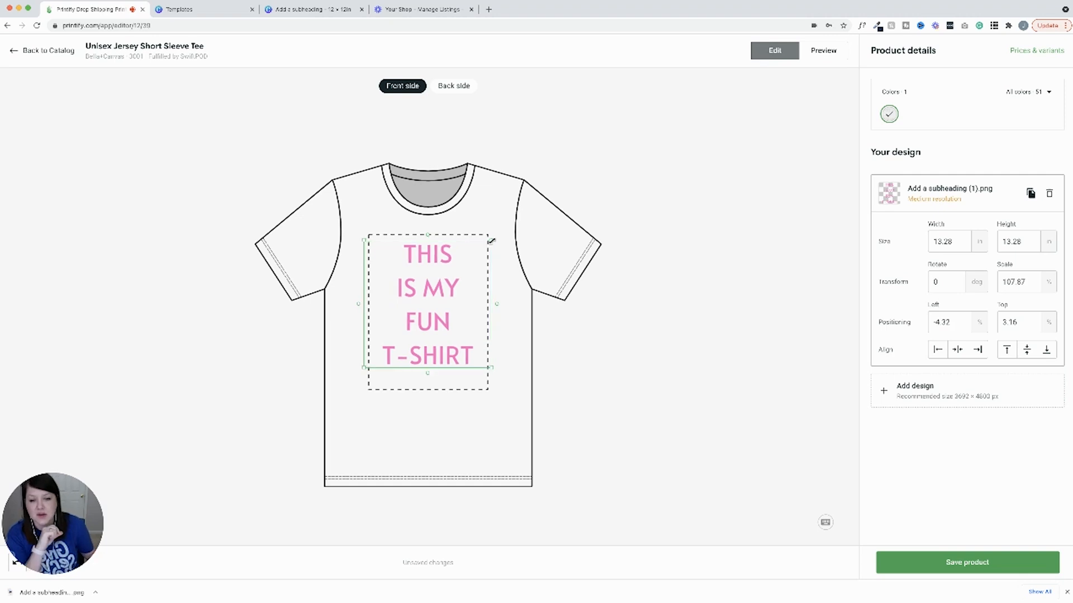
# Step: Nudge the pink text artwork and align it horizontally centred on the shirt front
pyautogui.moveTo(490, 240); pyautogui.dragTo(493, 238)
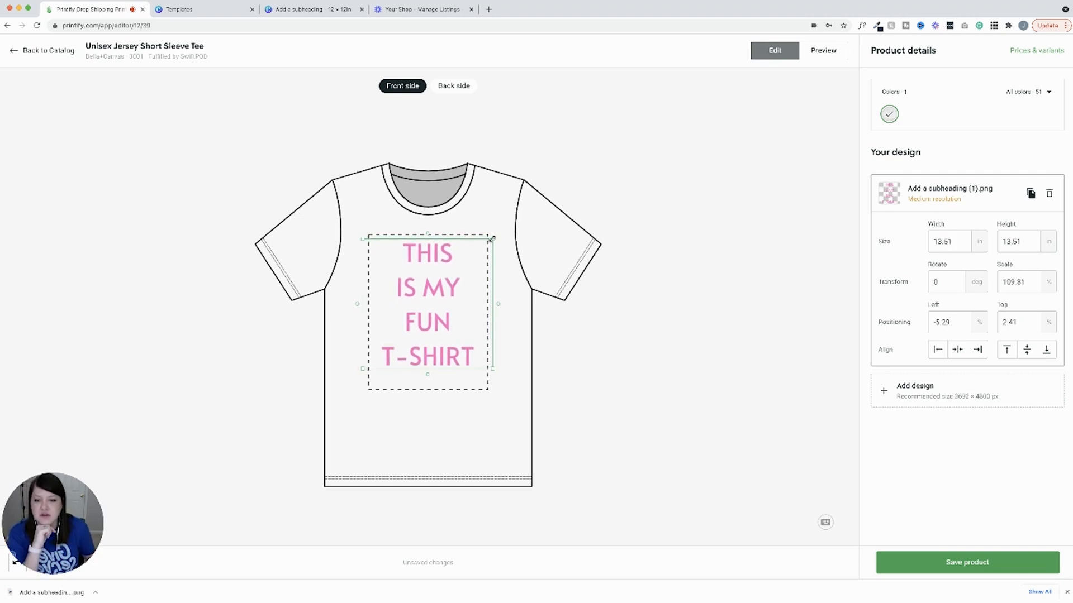
pyautogui.click(957, 350)
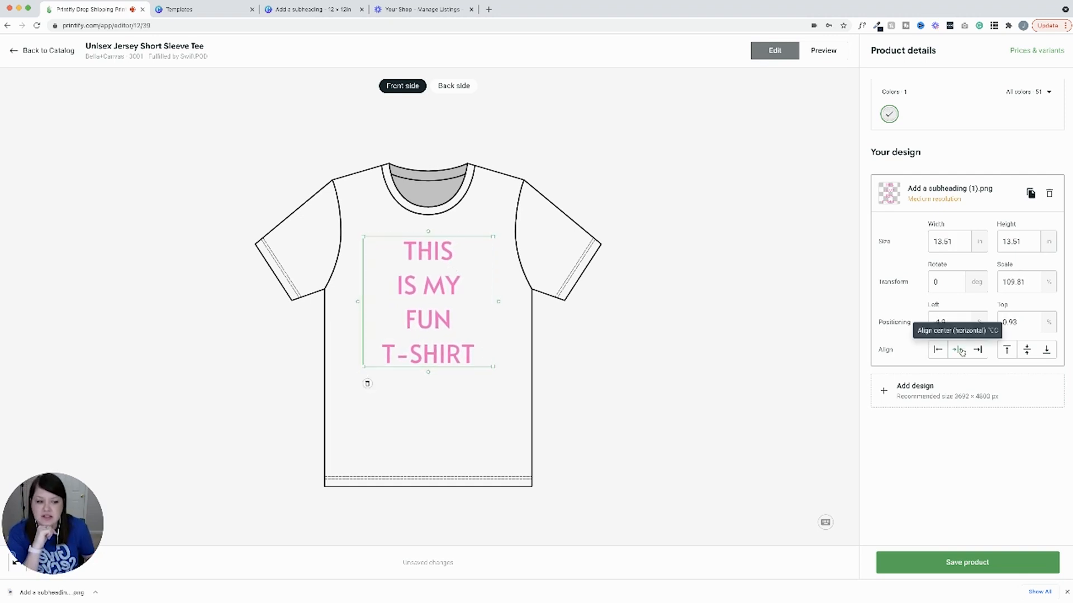
pyautogui.click(1026, 349)
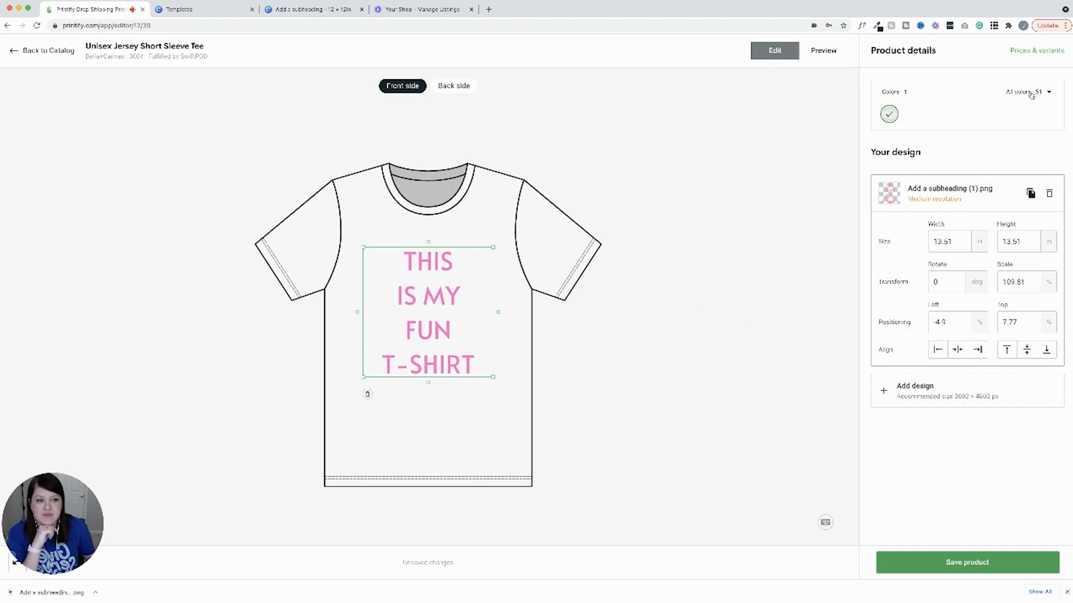
# Step: Add Ash, Baby Blue, Maize Yellow and Silver to the tee's colour options
pyautogui.click(1027, 92)
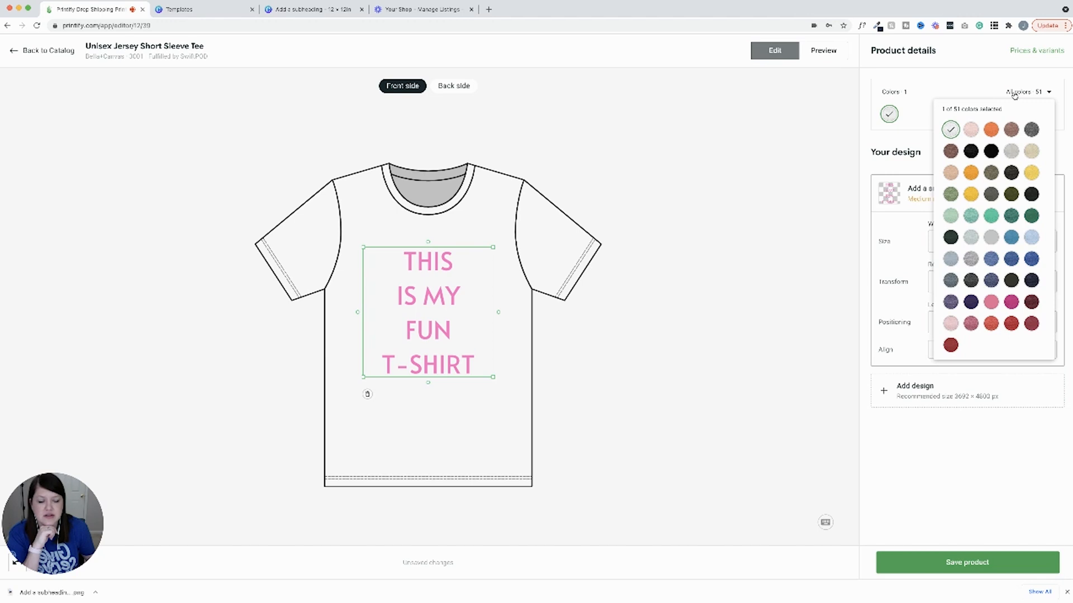
pyautogui.moveTo(990, 237)
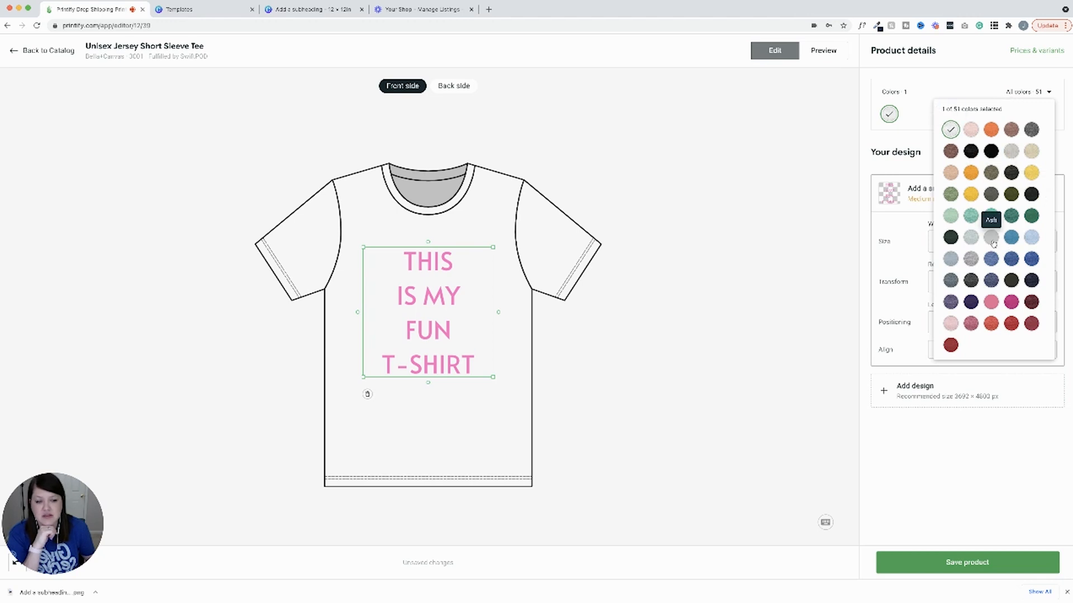
pyautogui.moveTo(1011, 238)
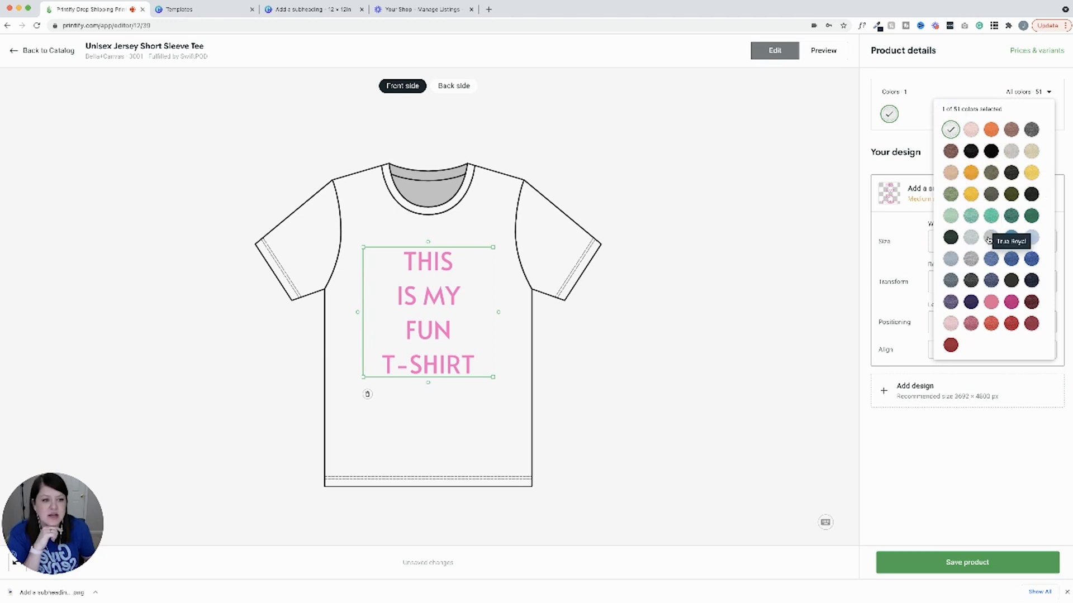
pyautogui.click(969, 237)
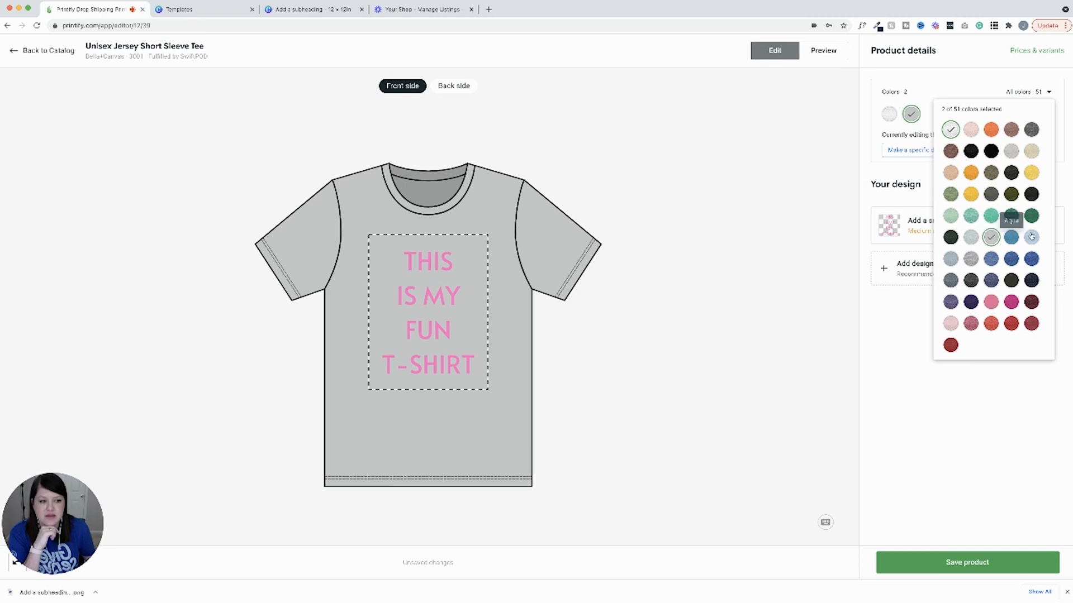
pyautogui.click(970, 194)
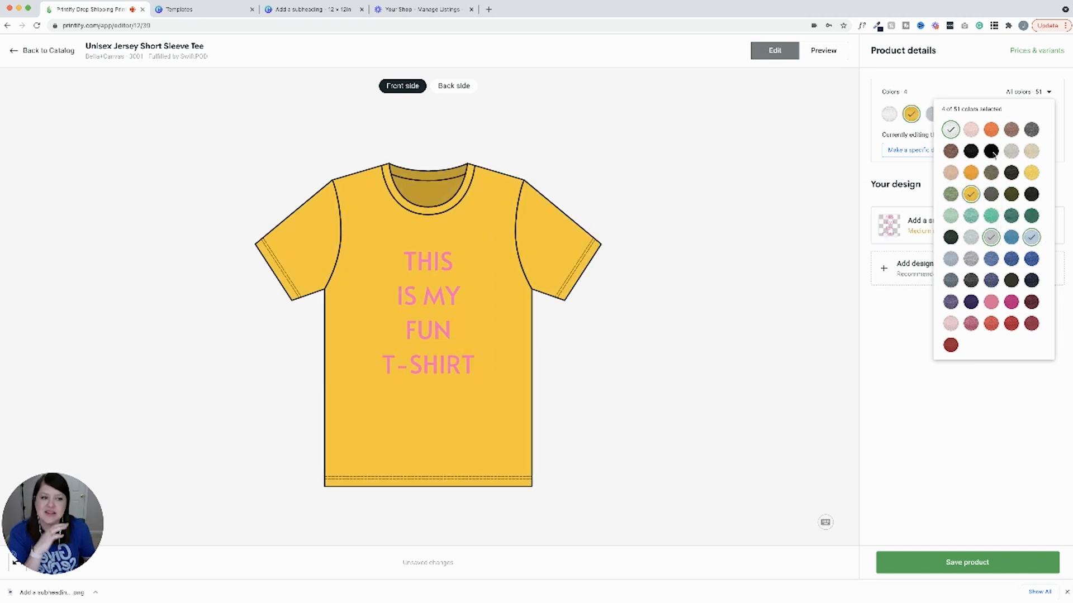
pyautogui.click(1011, 152)
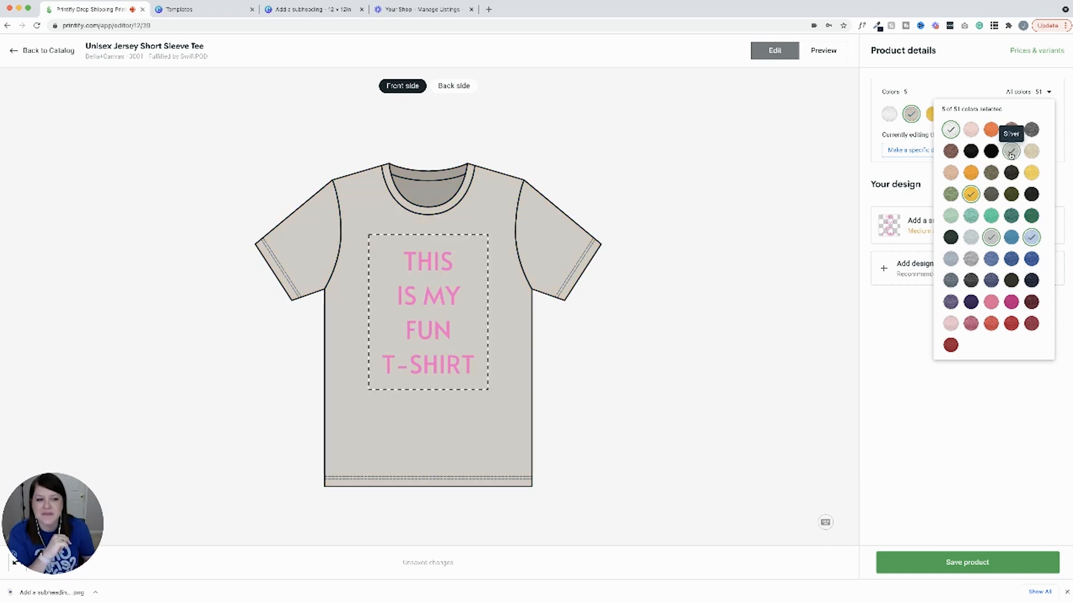
pyautogui.click(1008, 116)
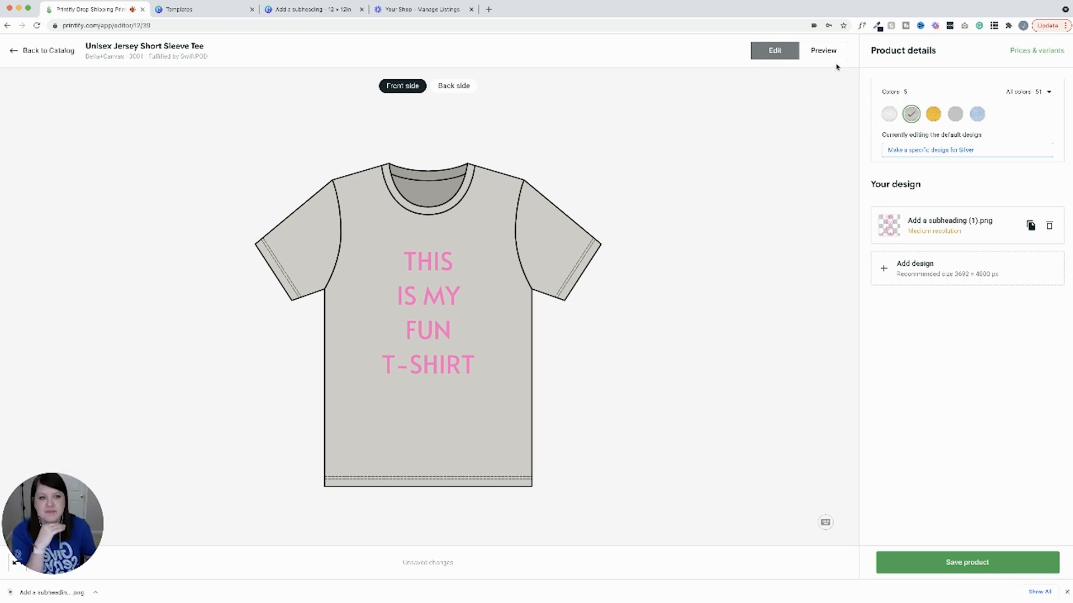
# Step: Preview the tee mockups in colours like Maize Yellow, then save the product
pyautogui.click(823, 50)
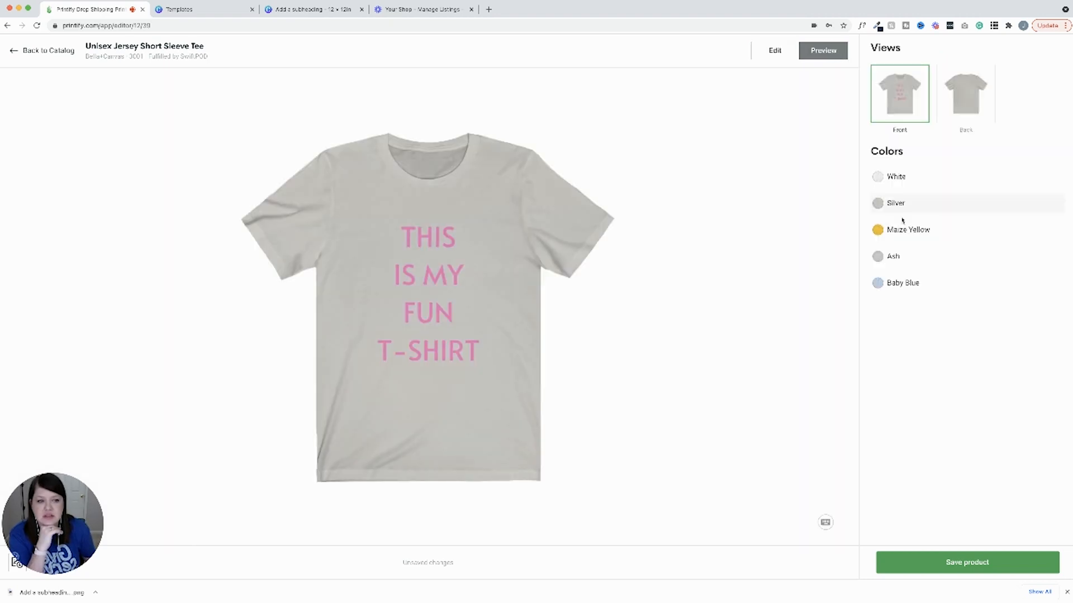
pyautogui.click(908, 229)
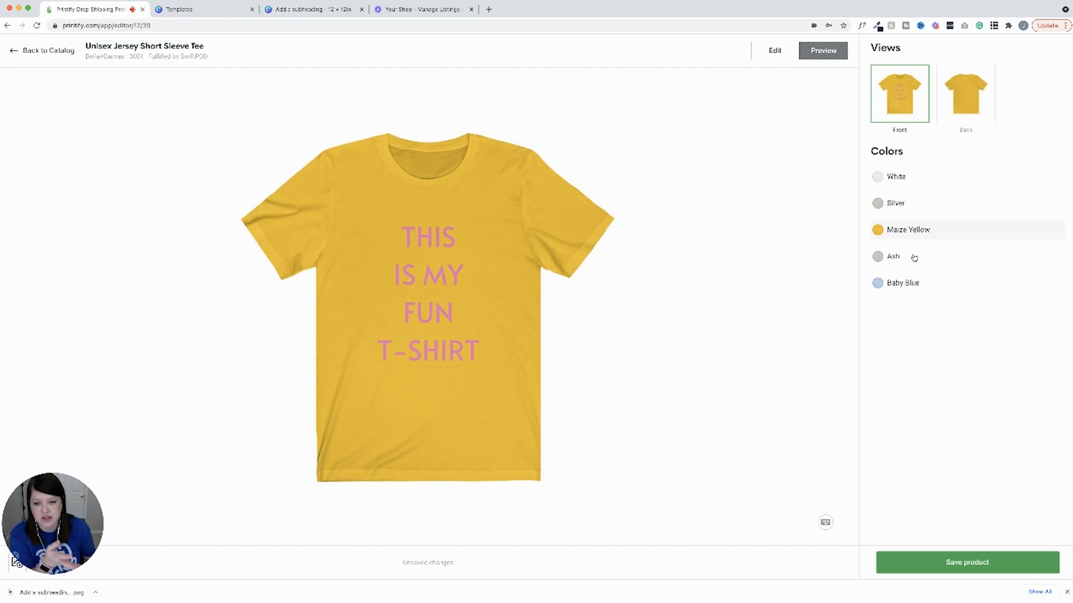
pyautogui.click(893, 255)
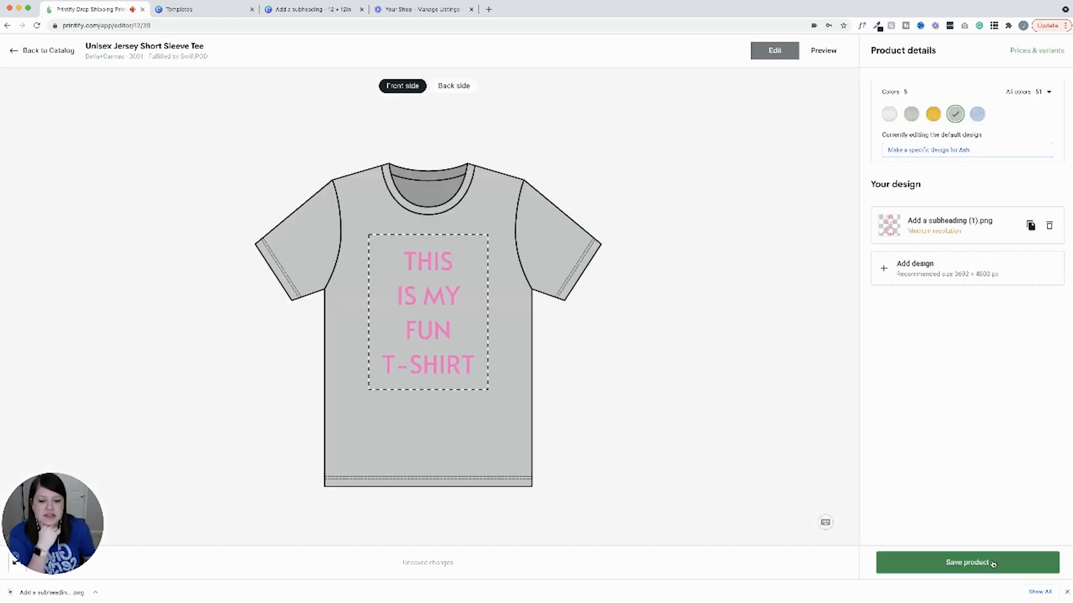
pyautogui.click(966, 562)
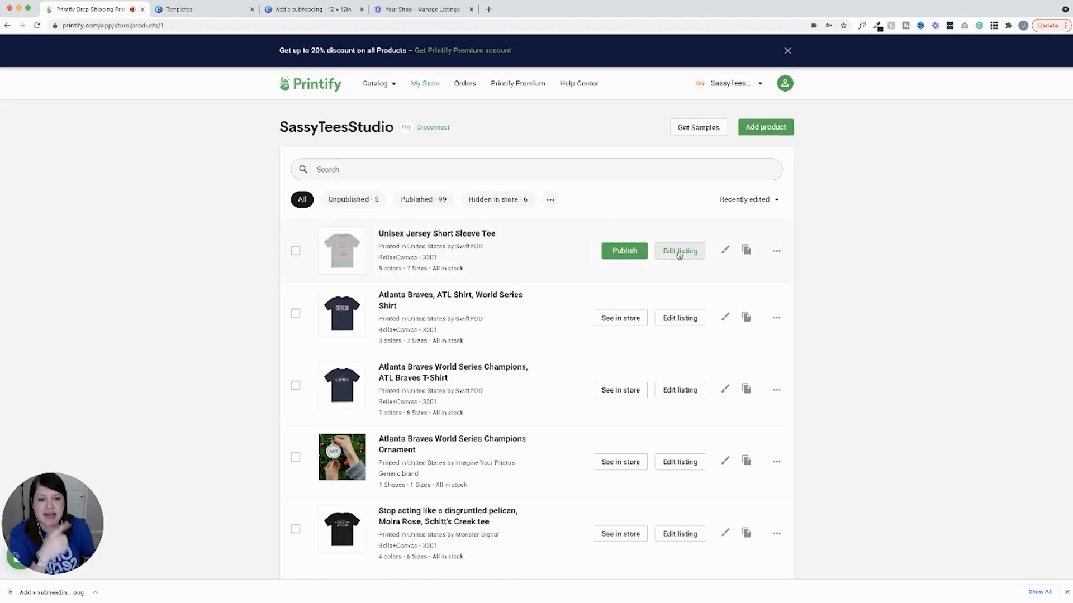
# Step: Open the new tee's listing details and scroll through its mockups, description and variant pricing
pyautogui.click(678, 250)
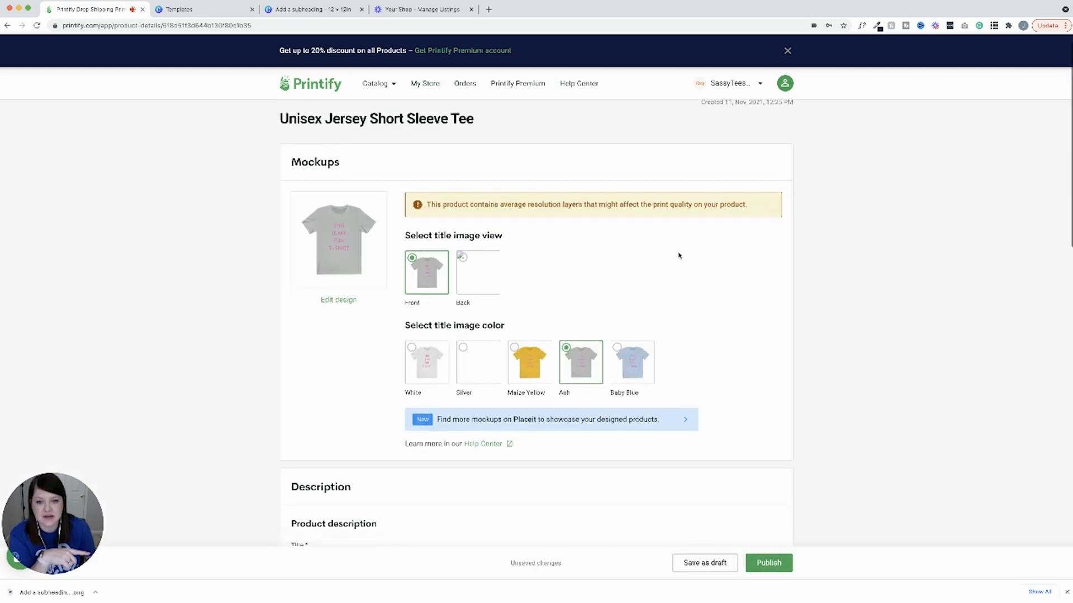
pyautogui.scroll(-3)
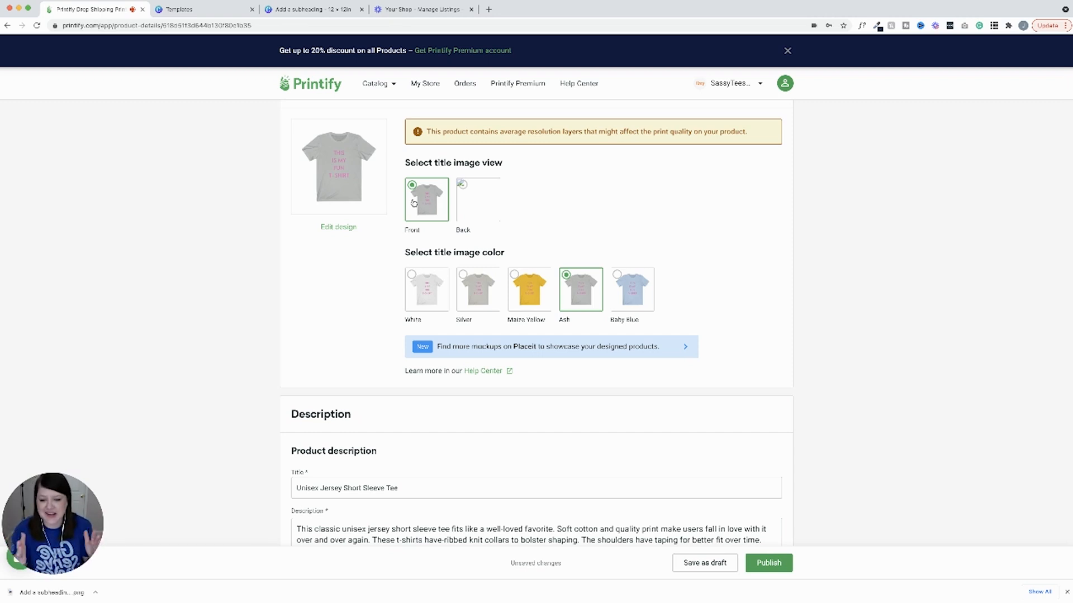
pyautogui.scroll(-3)
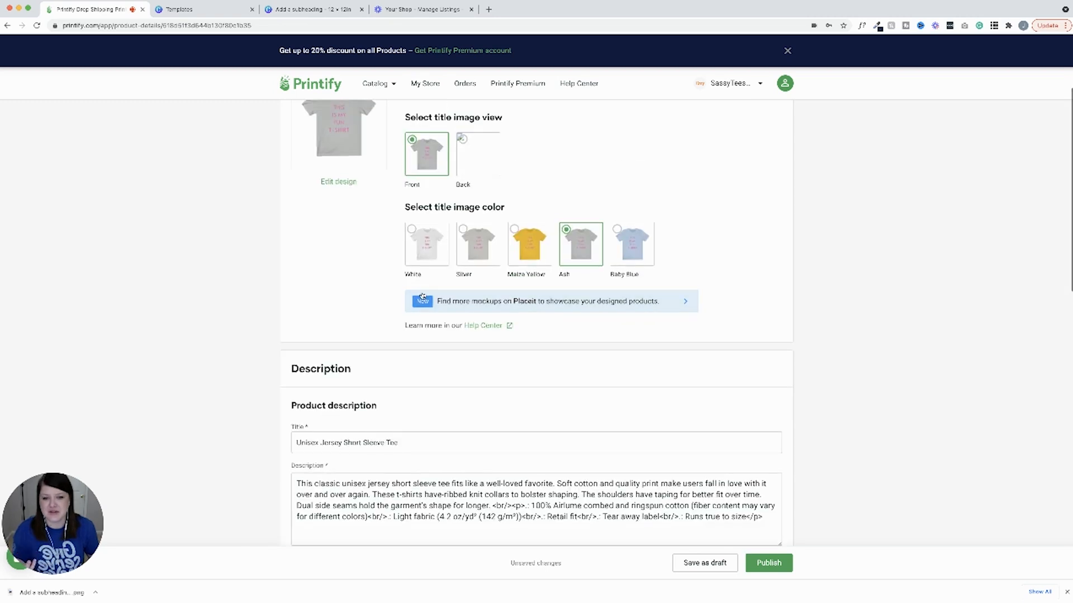
pyautogui.scroll(-3)
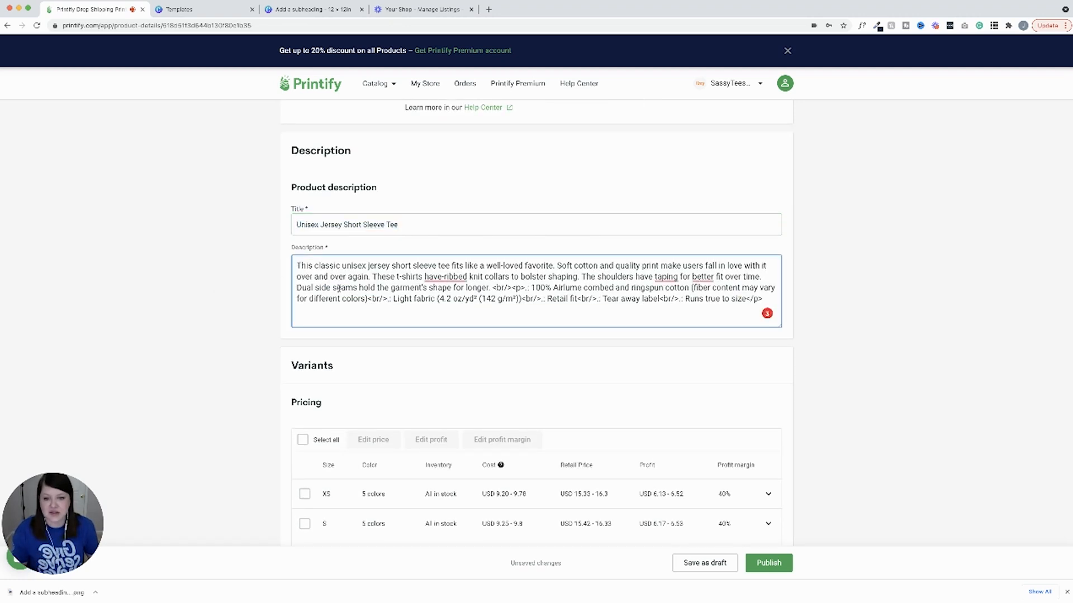
pyautogui.scroll(-3)
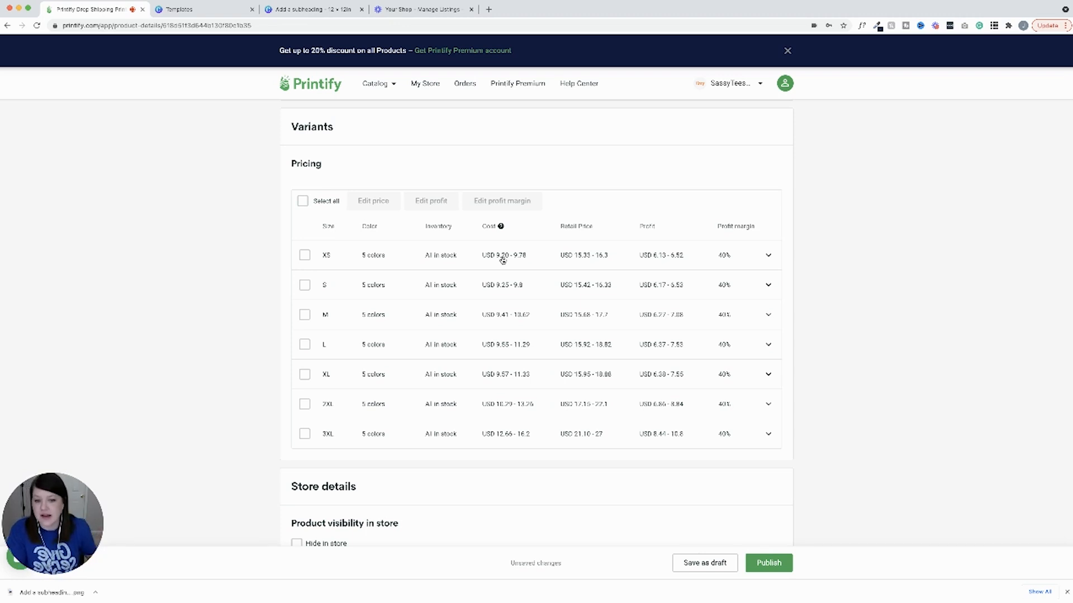
pyautogui.moveTo(716, 259)
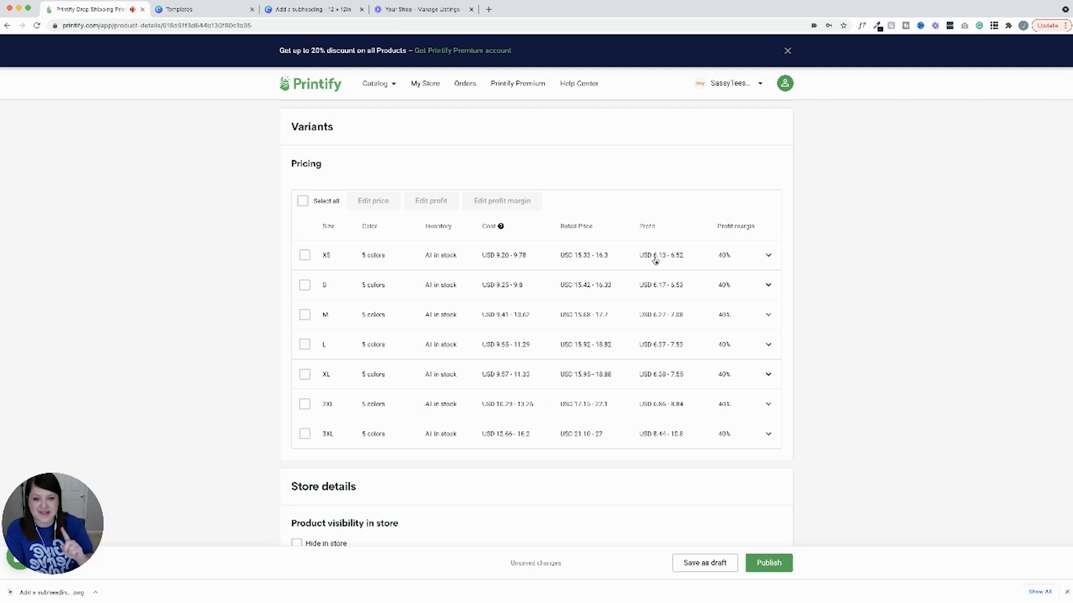
pyautogui.moveTo(584, 277)
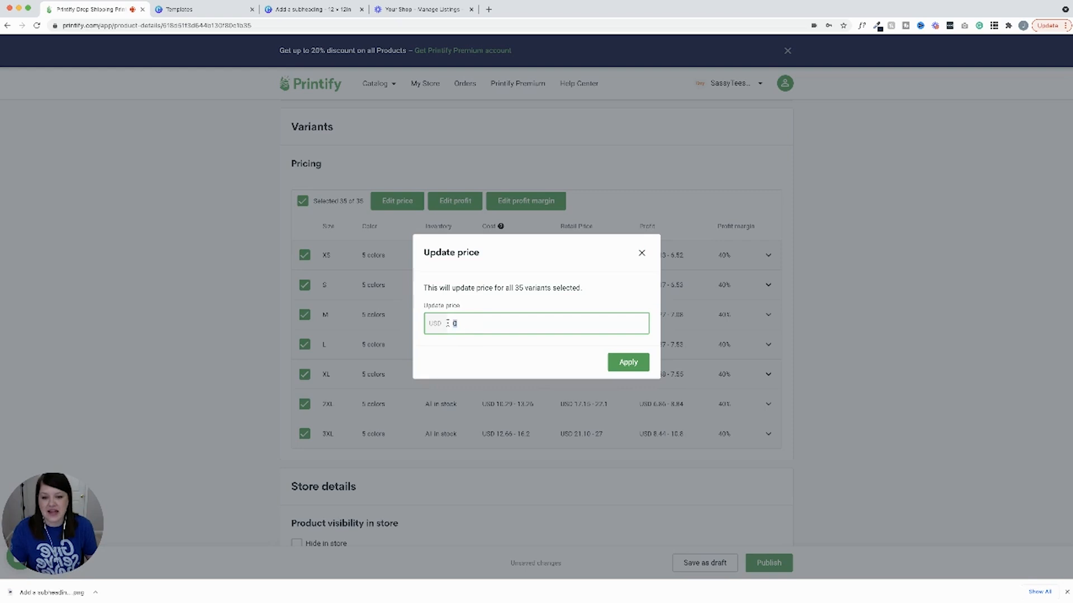
# Step: Apply a USD 20.00 retail price to all tee size variants
pyautogui.write('20')
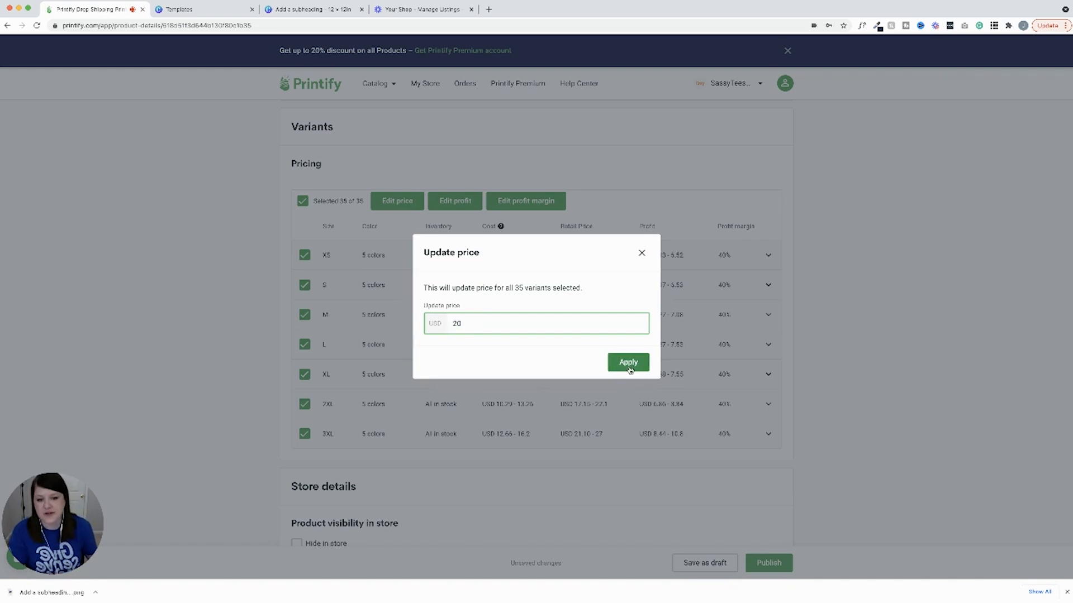
pyautogui.click(627, 362)
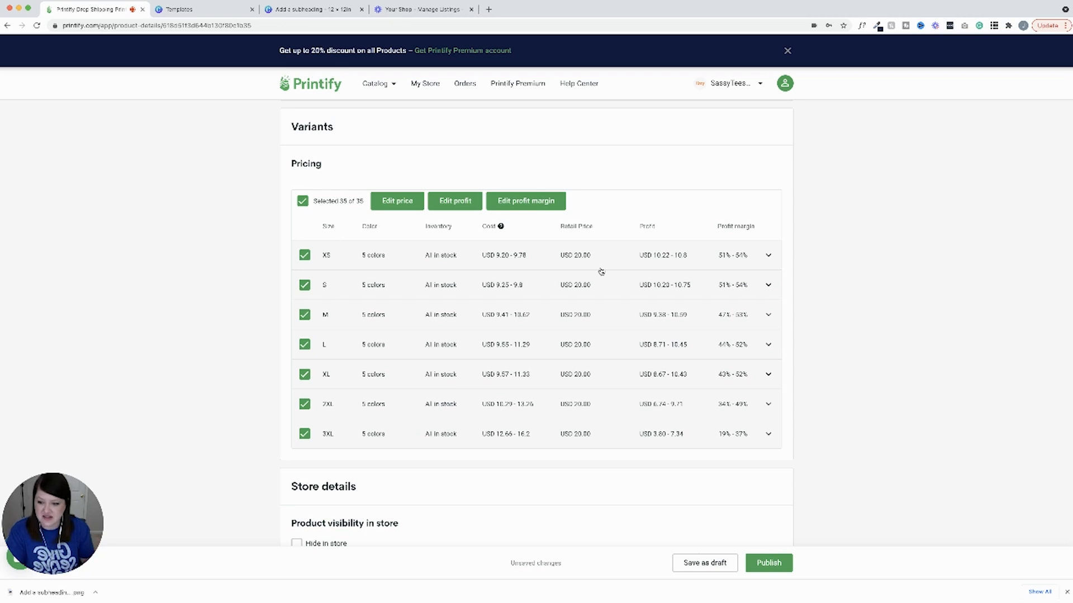
pyautogui.moveTo(588, 379)
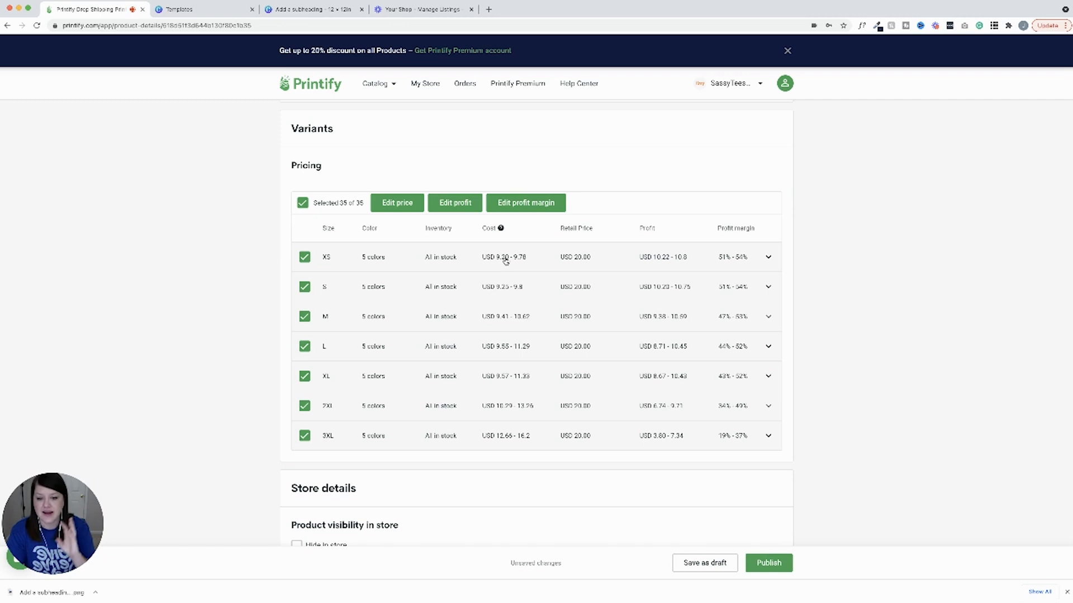
pyautogui.scroll(-3)
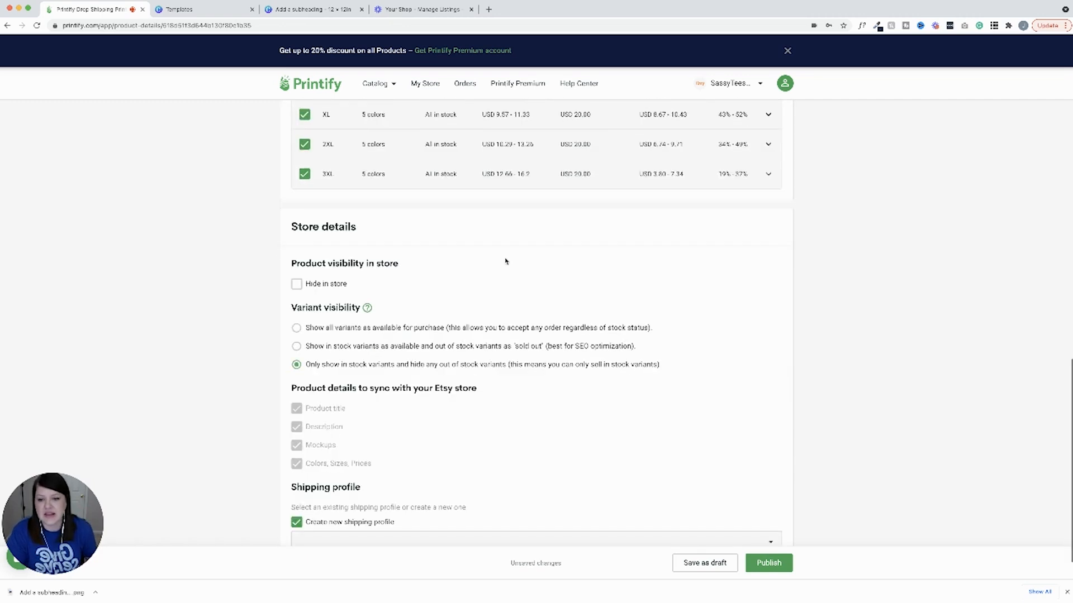
# Step: Review store details, with out-of-stock variants shown as sold out
pyautogui.scroll(-3)
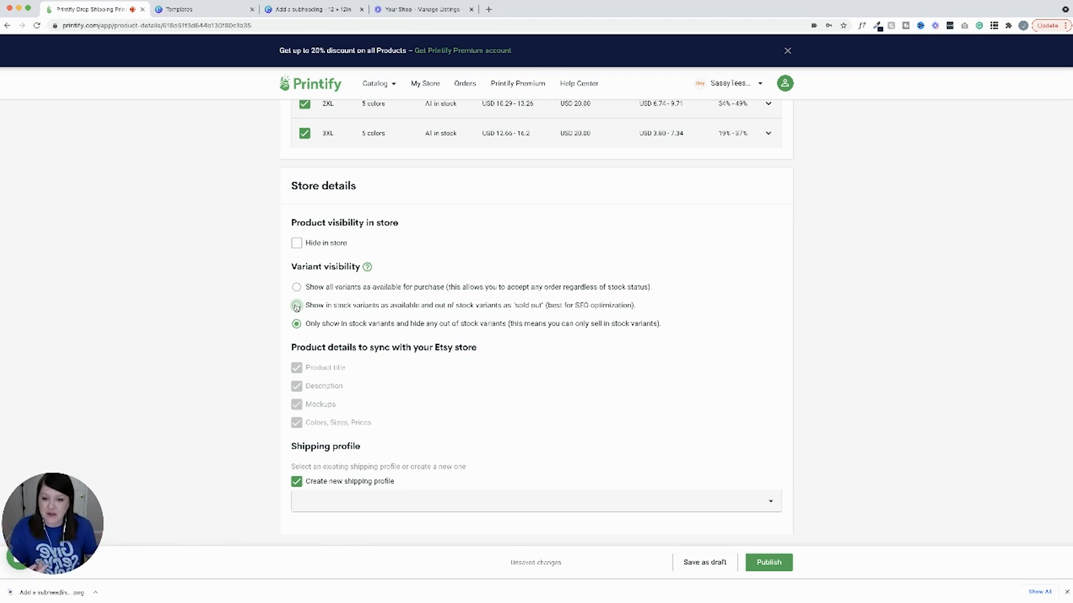
pyautogui.click(296, 305)
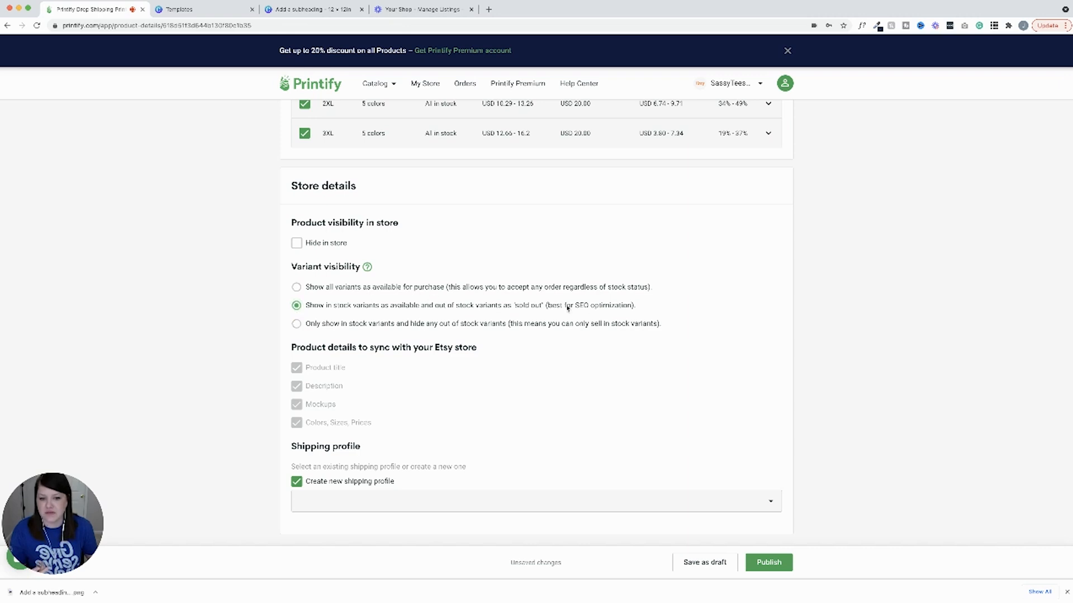
pyautogui.moveTo(396, 347)
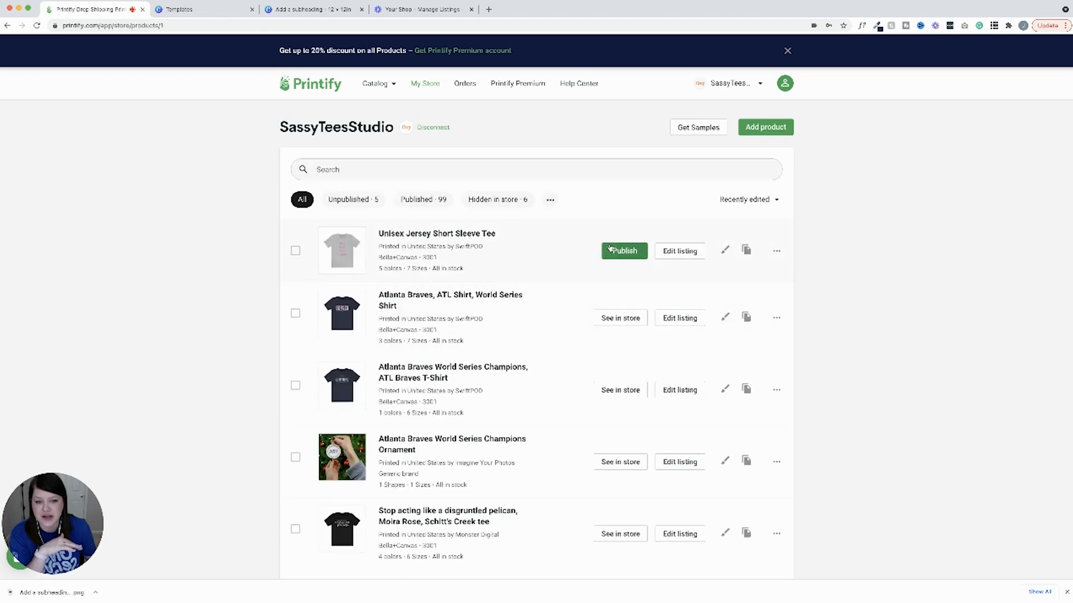
pyautogui.moveTo(640, 263)
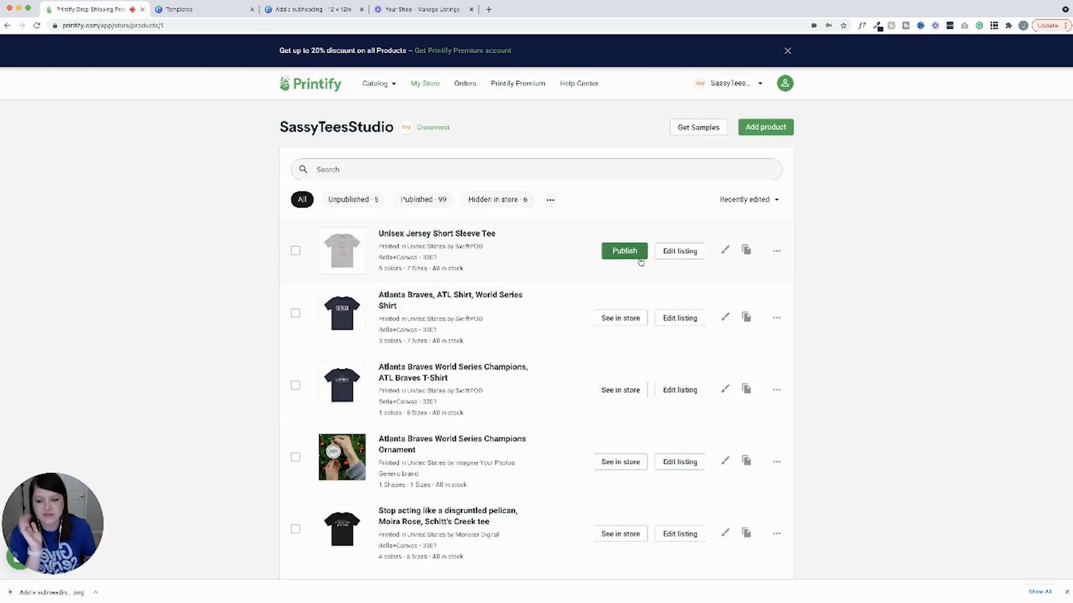
pyautogui.scroll(-3)
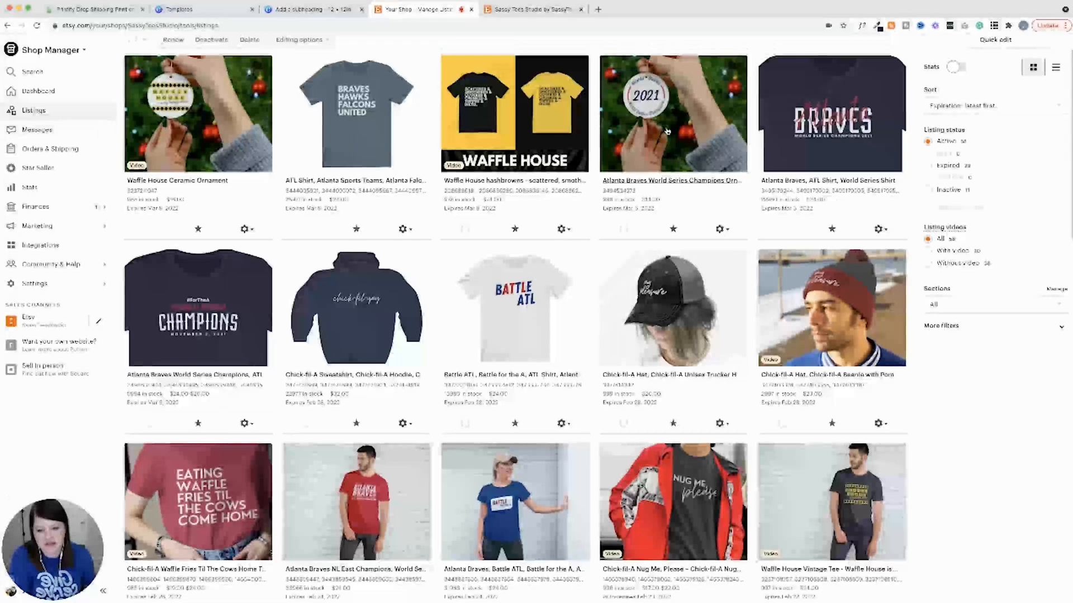
# Step: Find the Atlanta Braves World Series Shirt listing in Shop Manager and open its gear menu
pyautogui.scroll(-3)
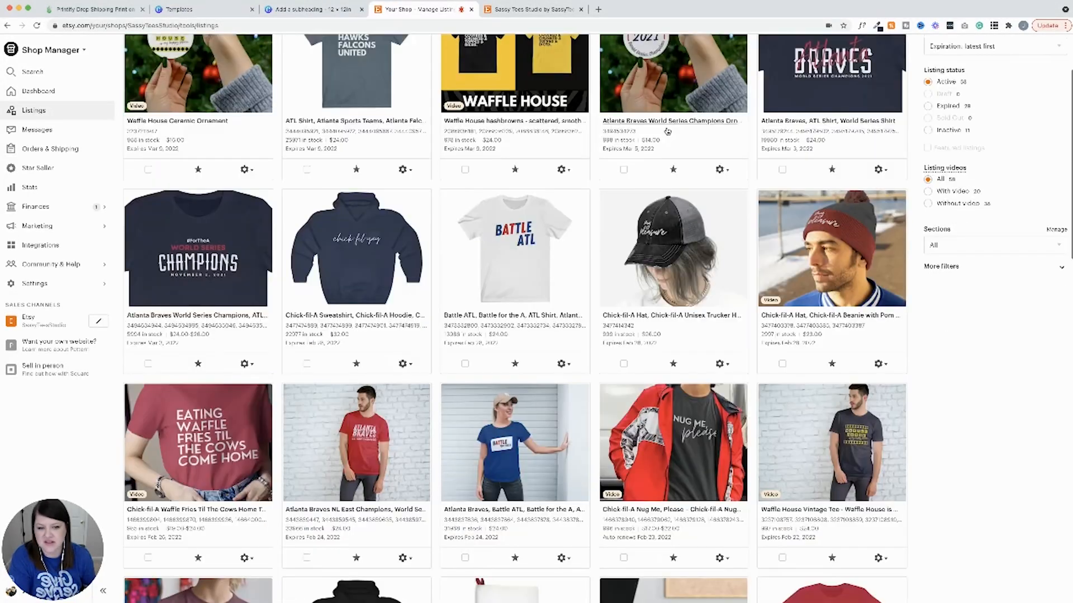
pyautogui.scroll(-3)
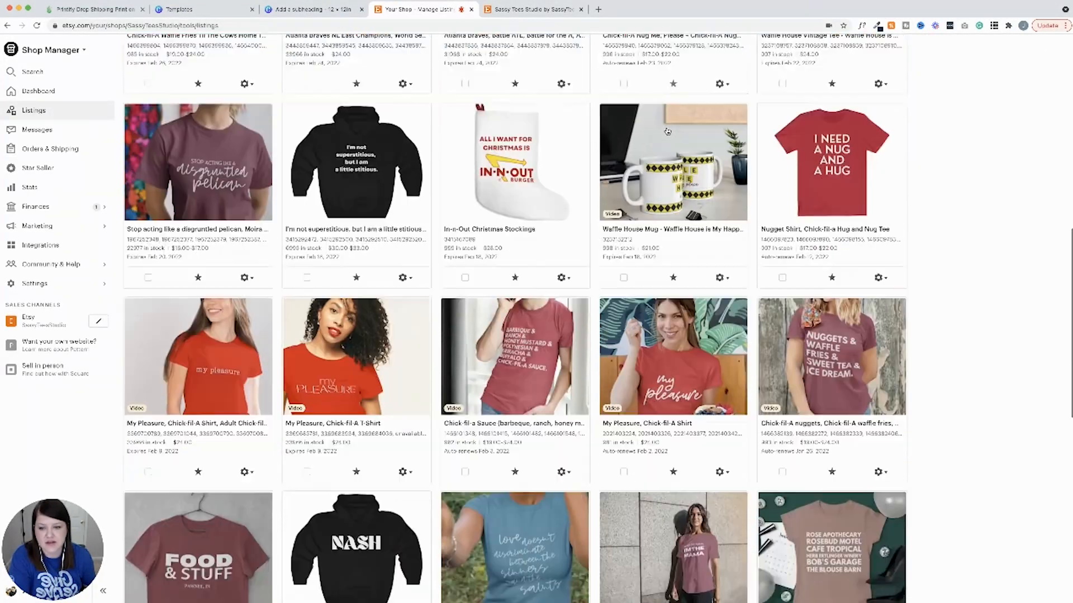
pyautogui.scroll(-3)
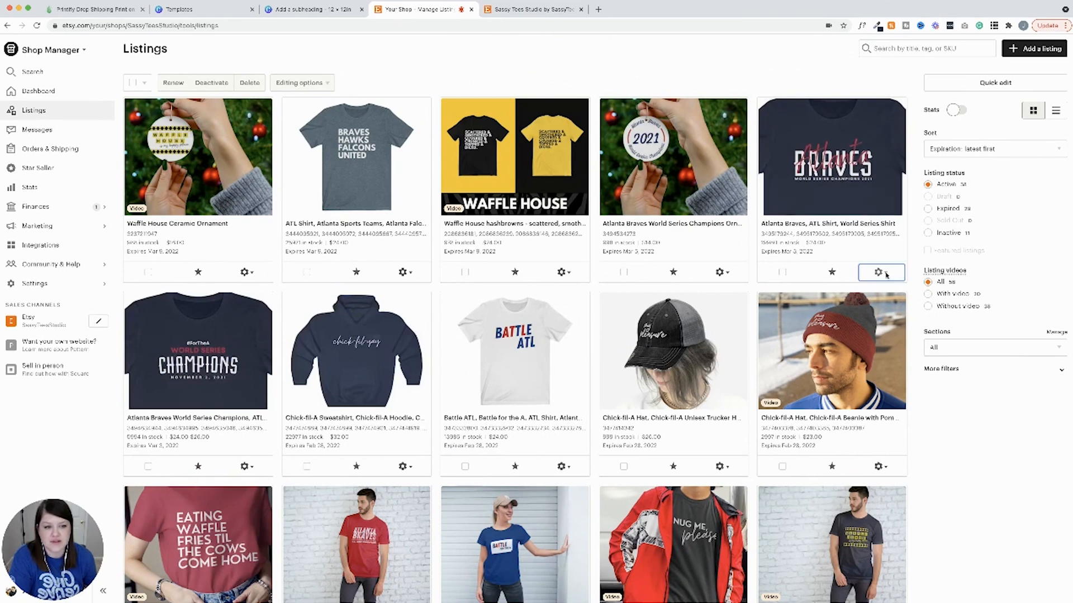
pyautogui.click(877, 272)
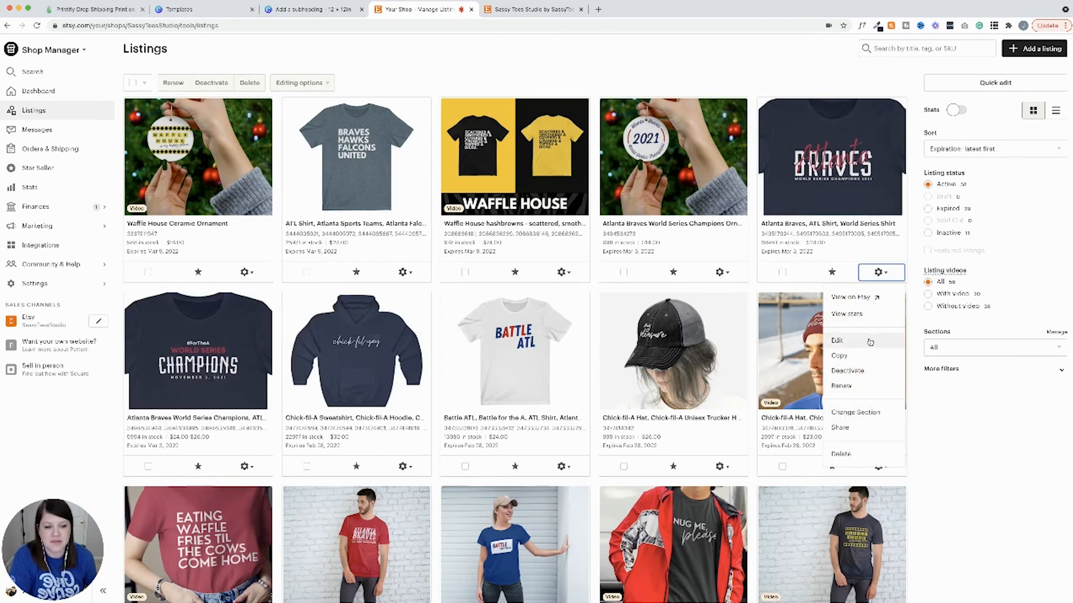
# Step: Choose Edit to open the Braves World Series Shirt listing editor on its photos
pyautogui.click(836, 341)
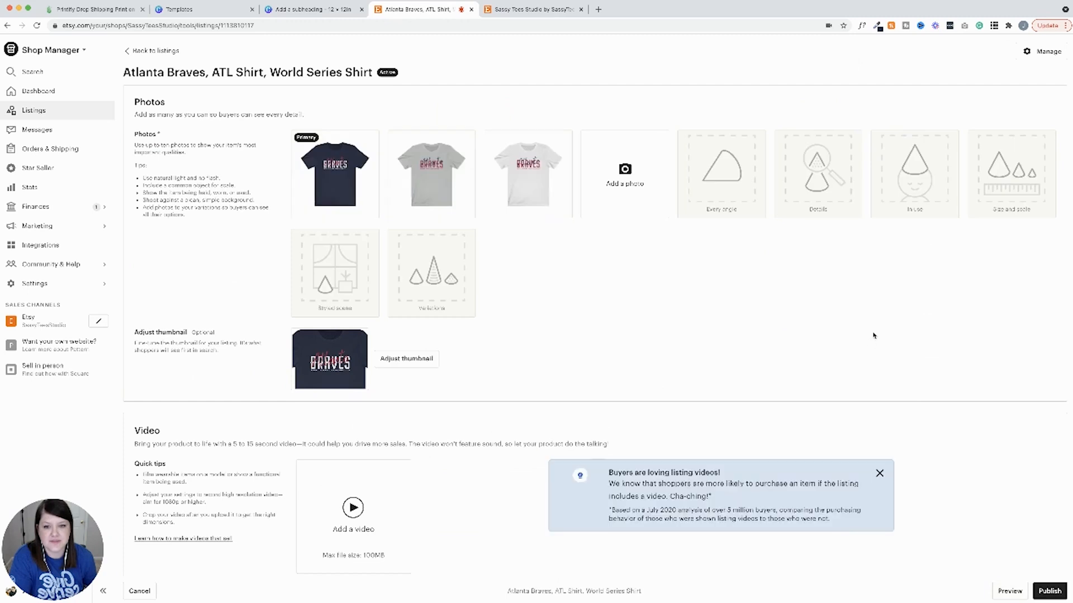
pyautogui.moveTo(335, 171)
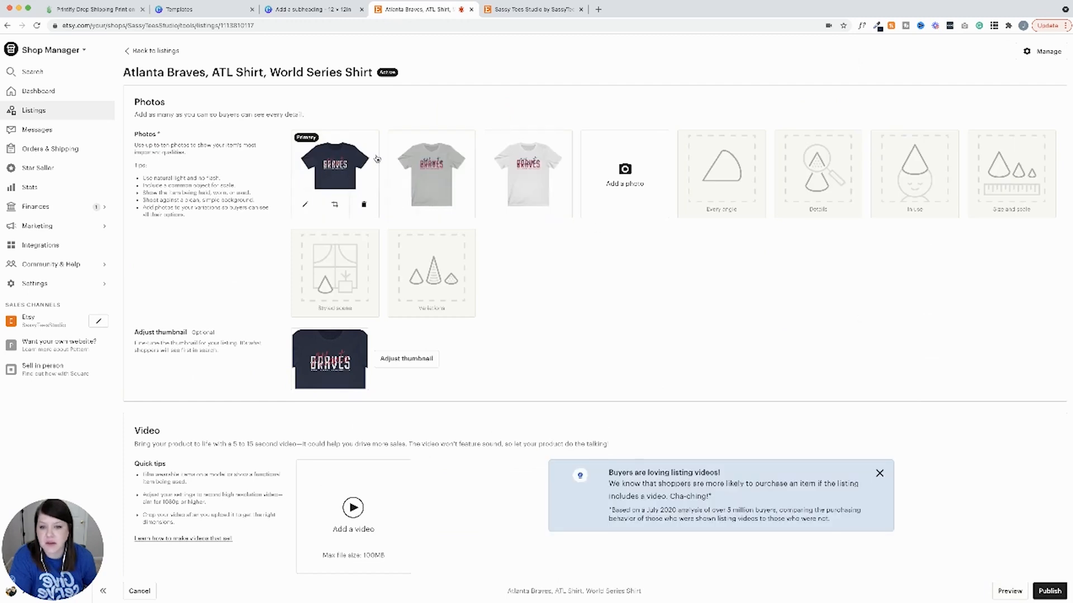
pyautogui.moveTo(528, 171)
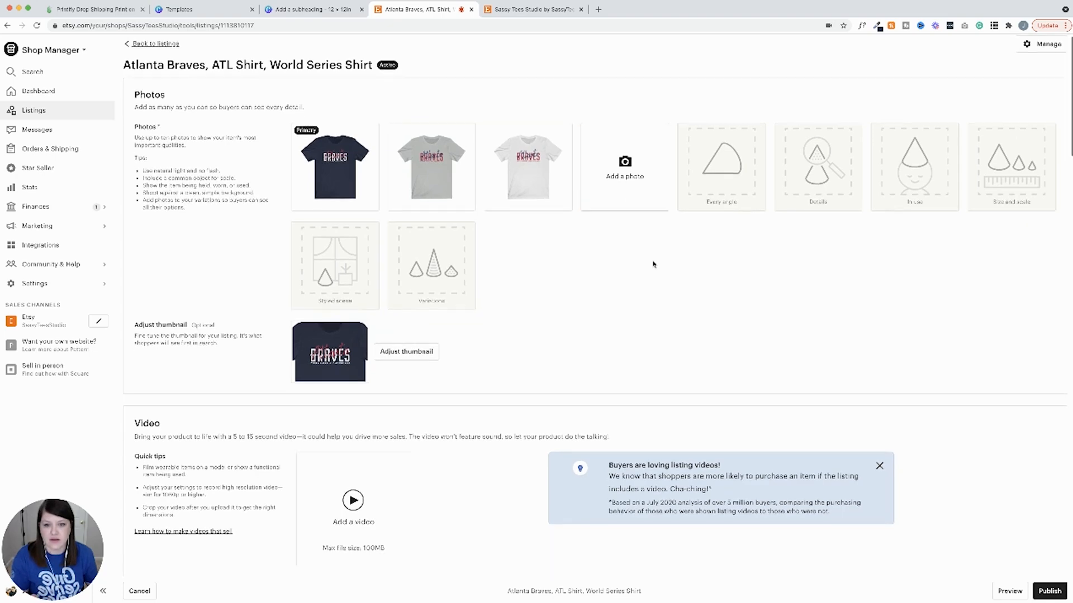
pyautogui.scroll(-3)
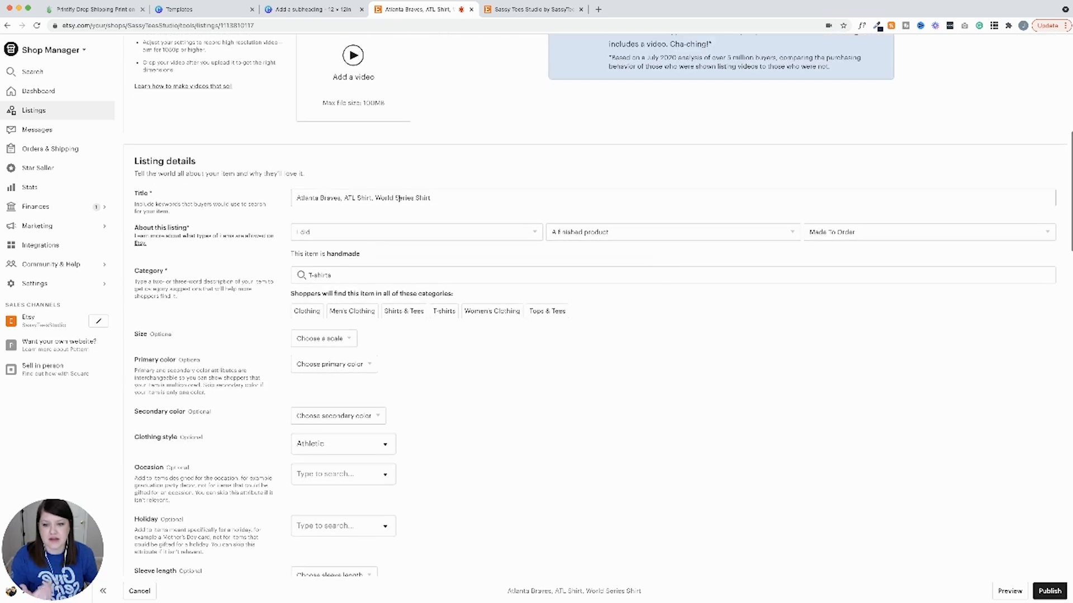
pyautogui.scroll(-3)
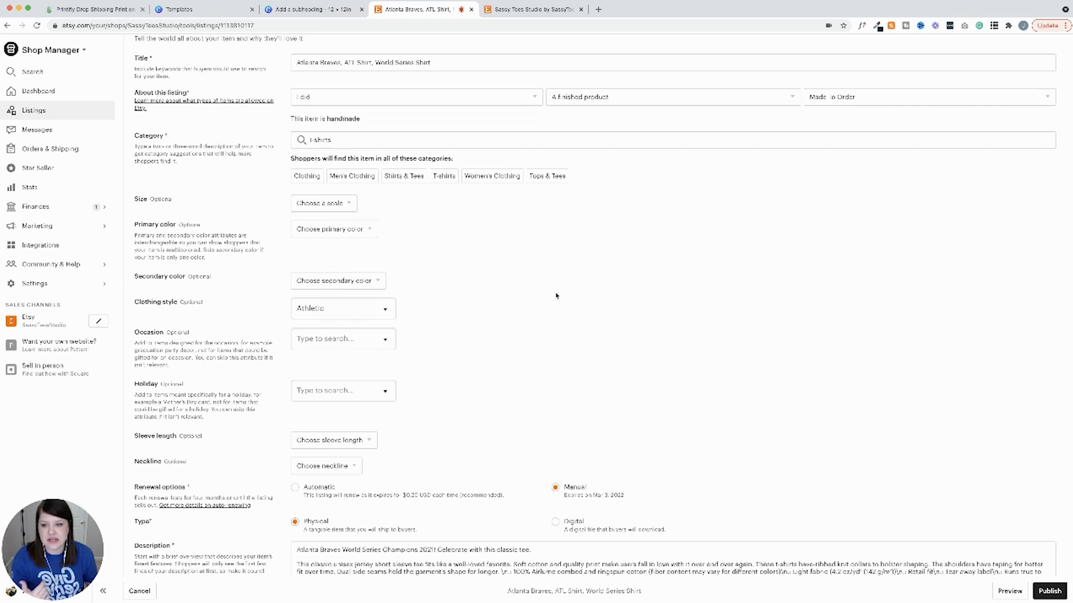
pyautogui.scroll(-3)
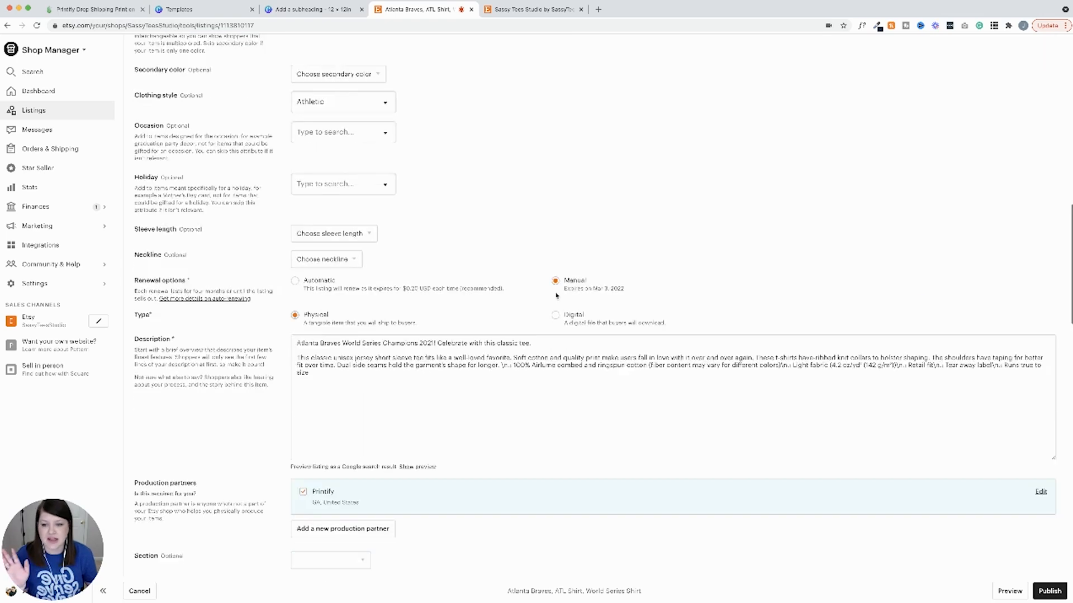
pyautogui.scroll(-3)
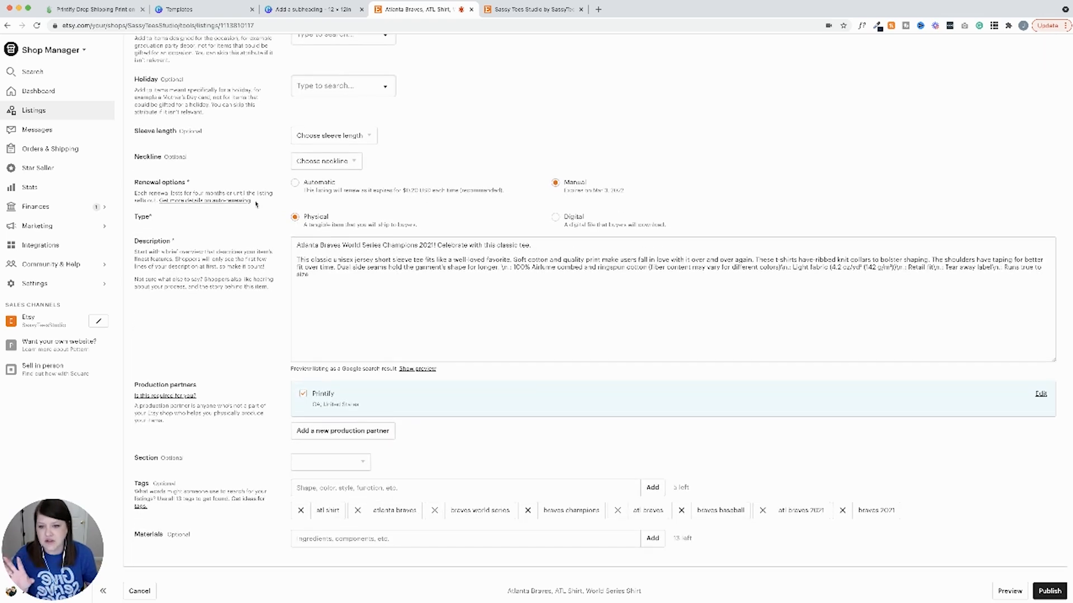
pyautogui.scroll(-3)
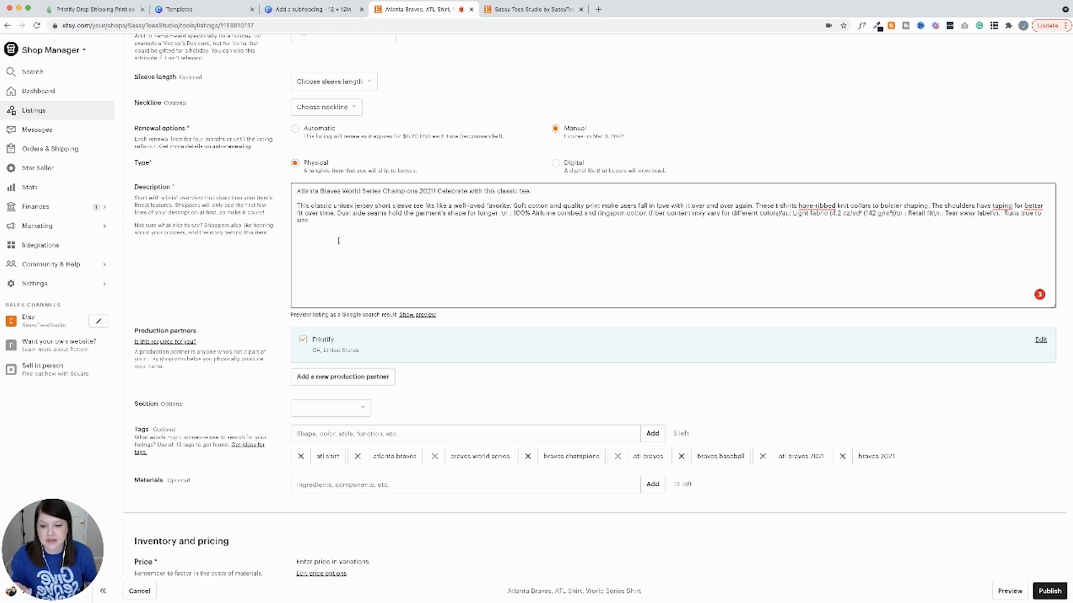
pyautogui.scroll(-3)
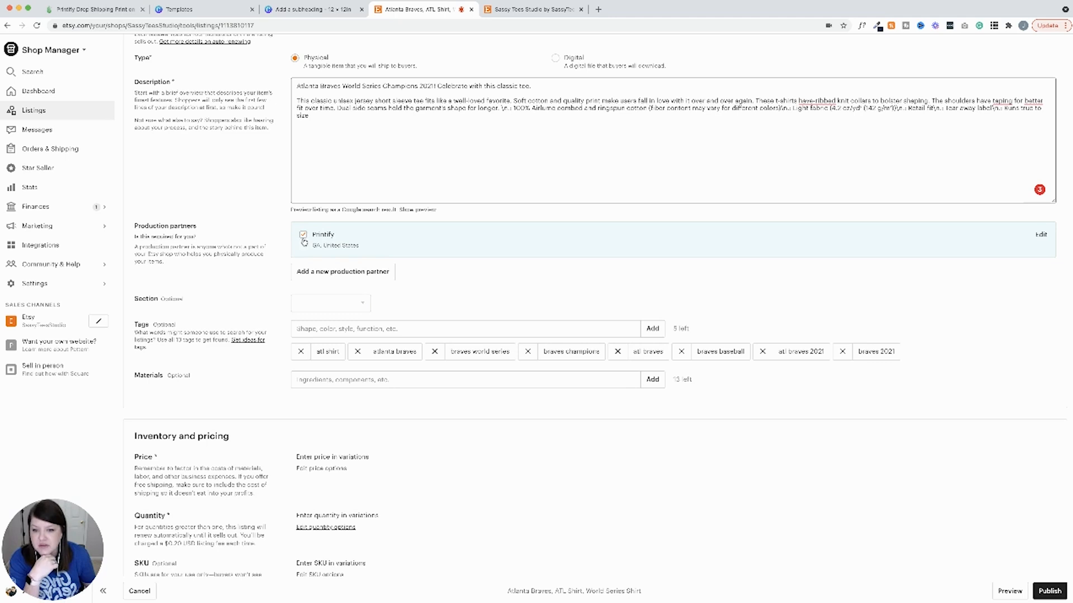
pyautogui.moveTo(305, 240)
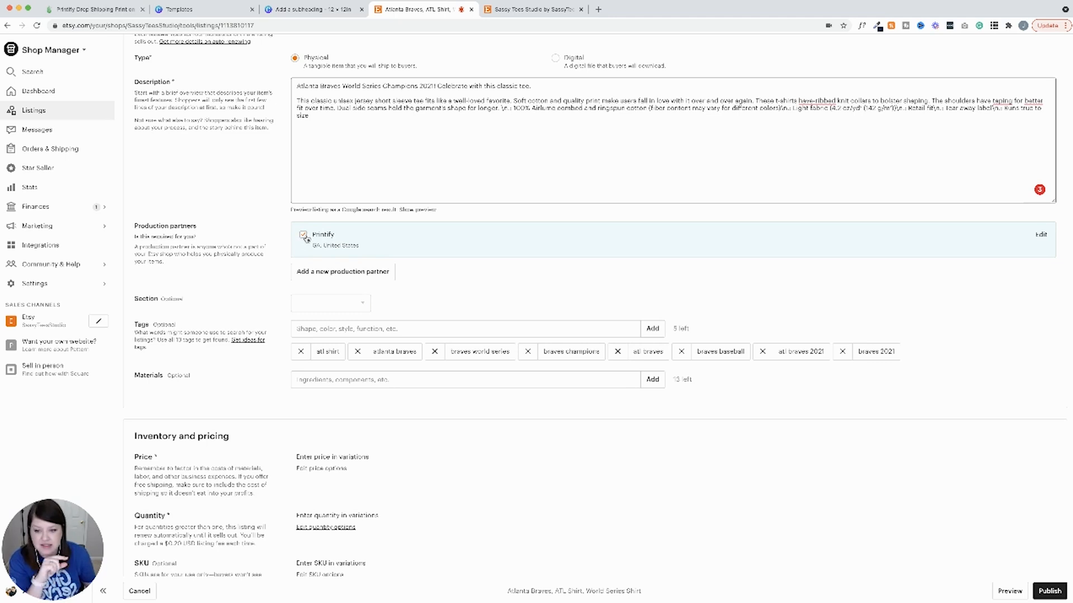
pyautogui.scroll(-3)
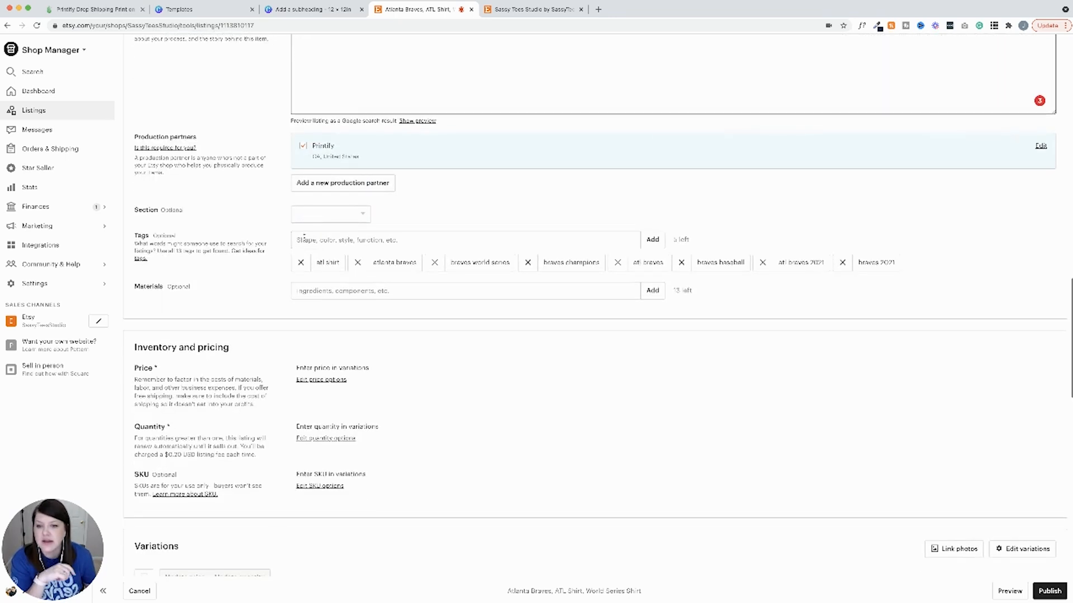
pyautogui.scroll(-3)
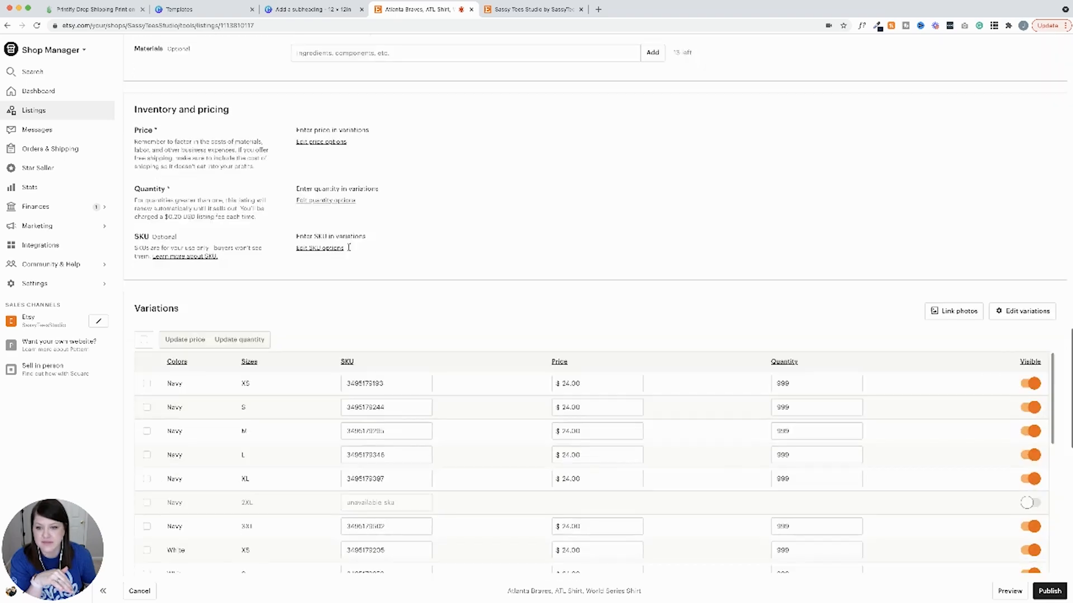
pyautogui.scroll(-3)
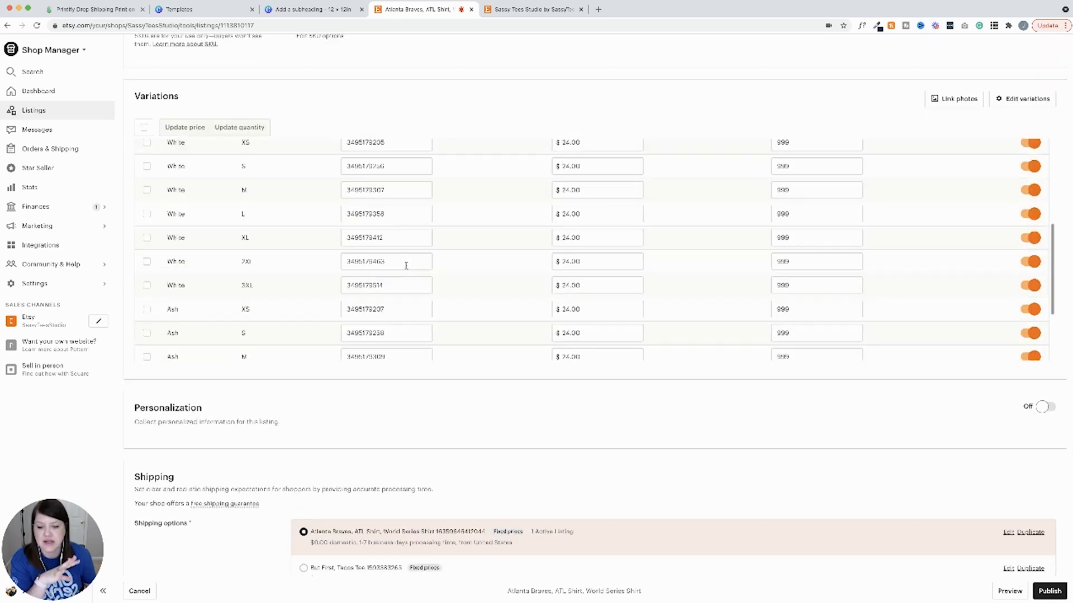
pyautogui.scroll(-3)
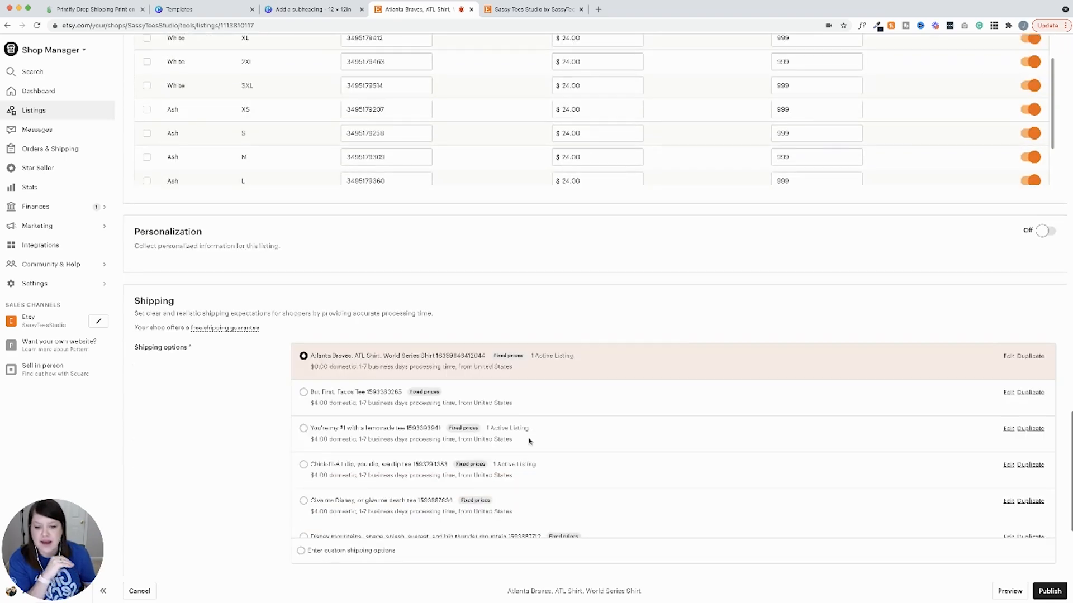
pyautogui.scroll(-3)
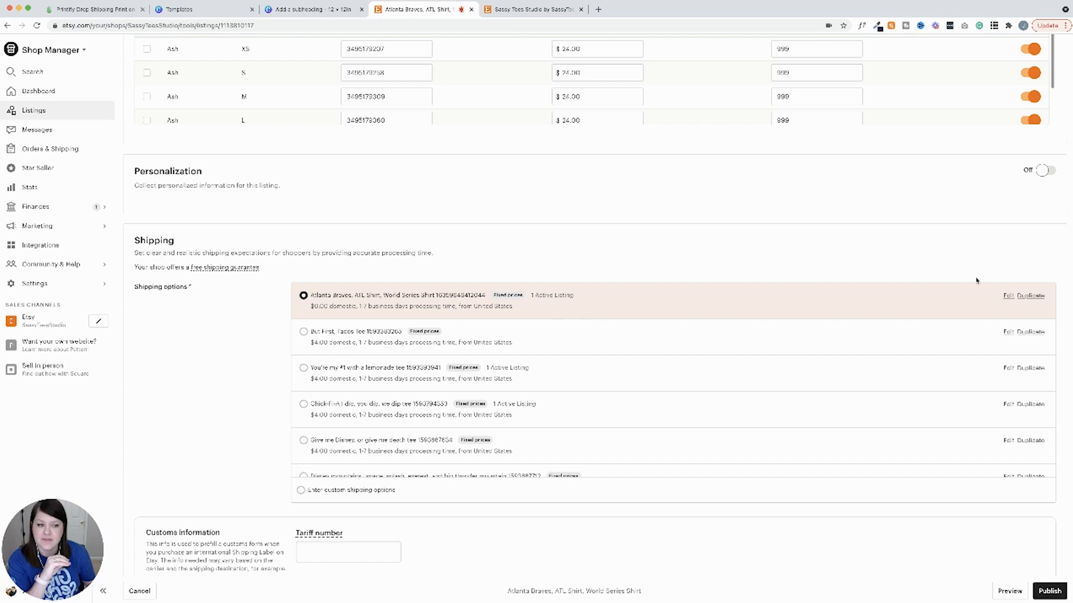
pyautogui.click(1006, 295)
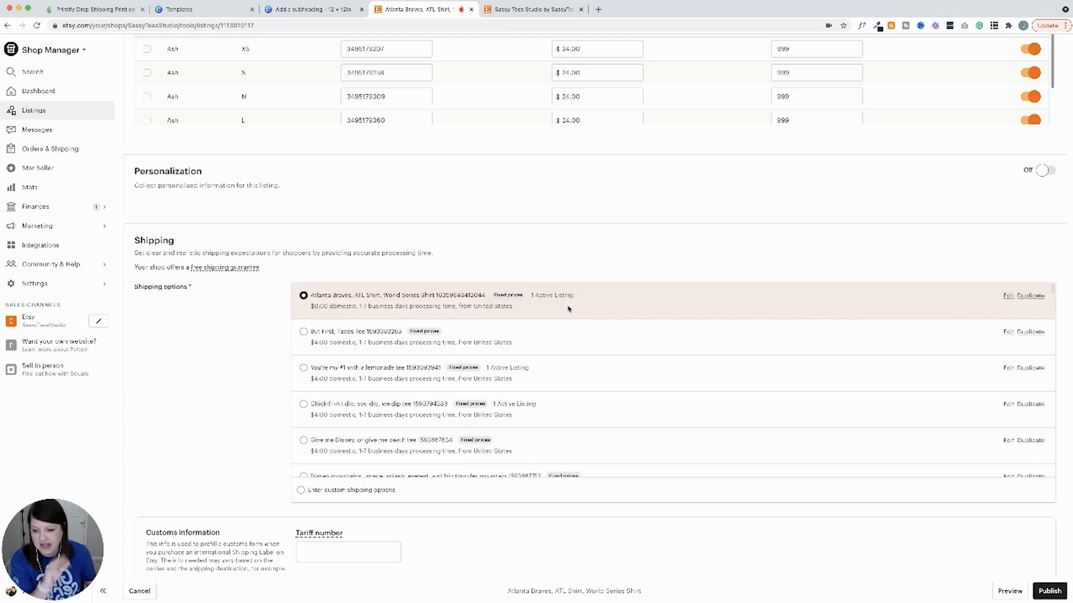
pyautogui.scroll(-3)
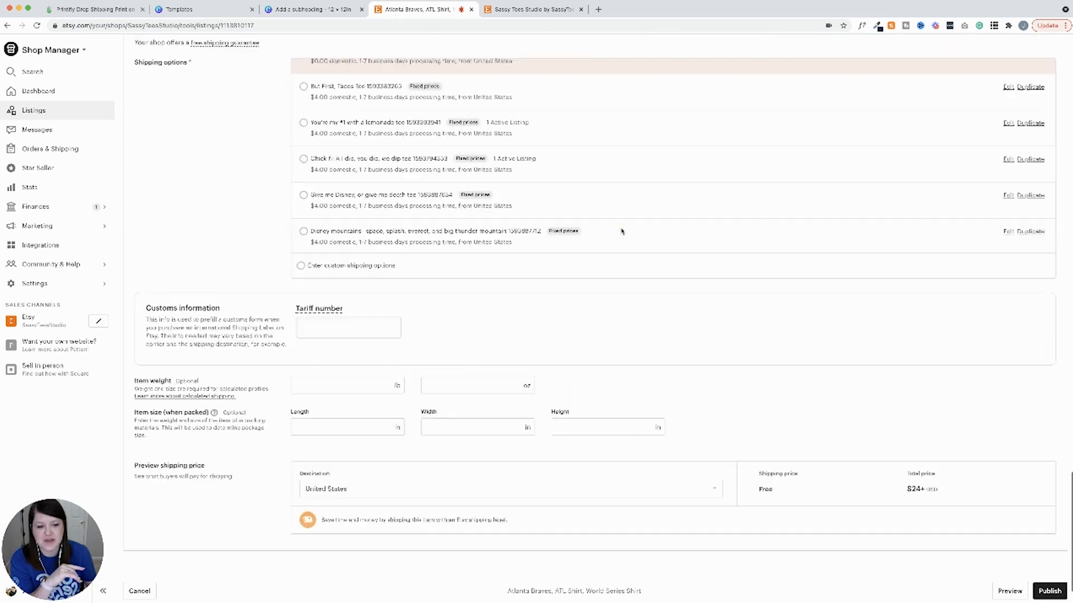
pyautogui.scroll(-3)
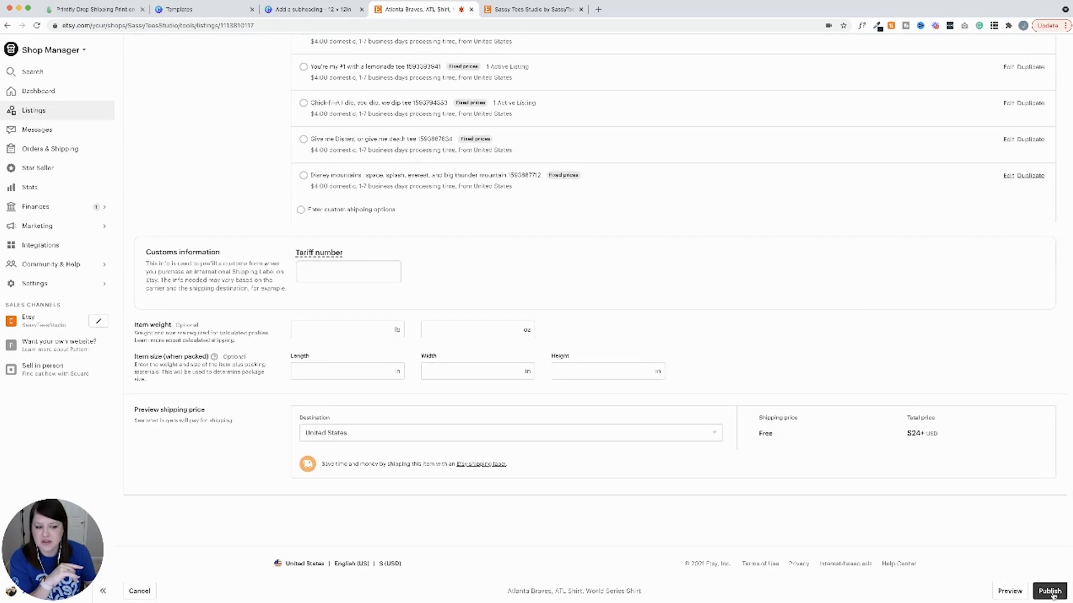